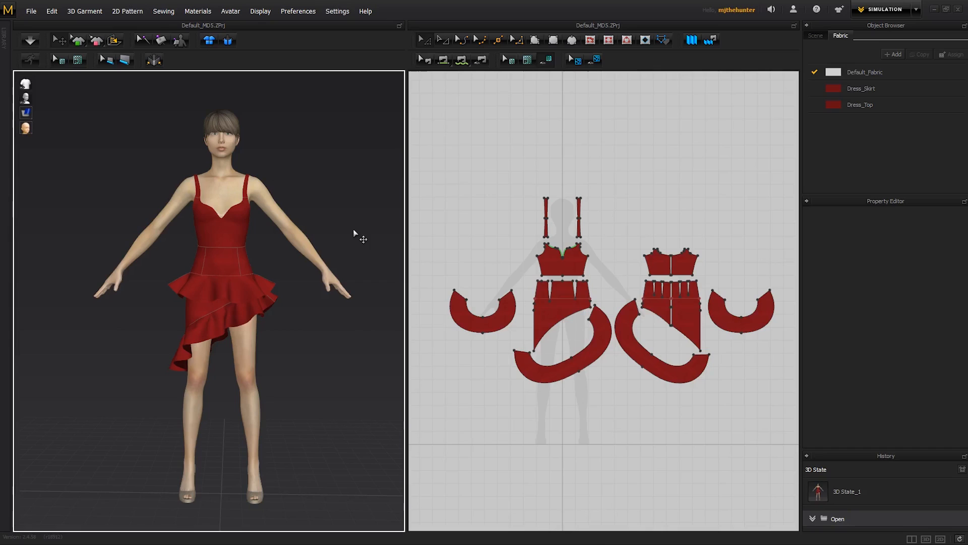
{"action": "mouse_move", "coordinate": [332, 213]}
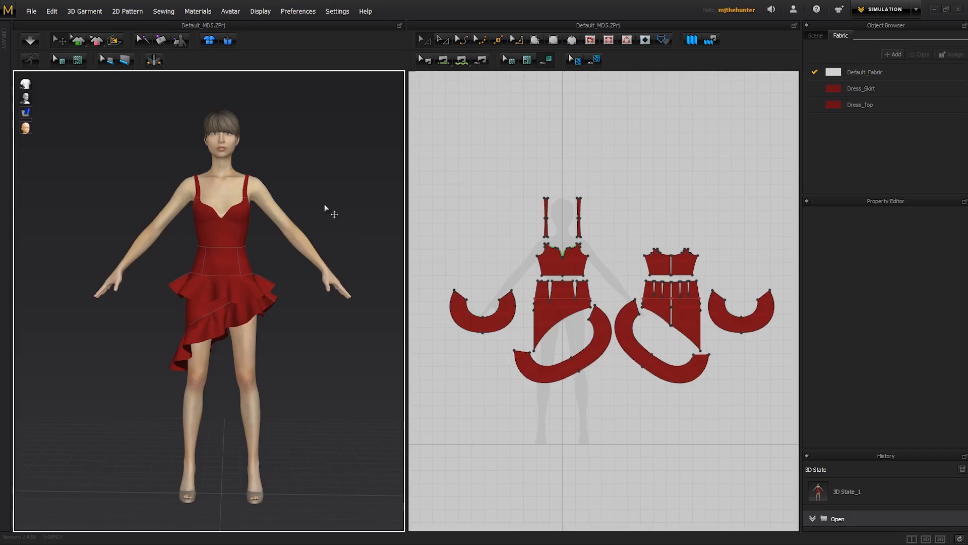
{"action": "mouse_move", "coordinate": [337, 228]}
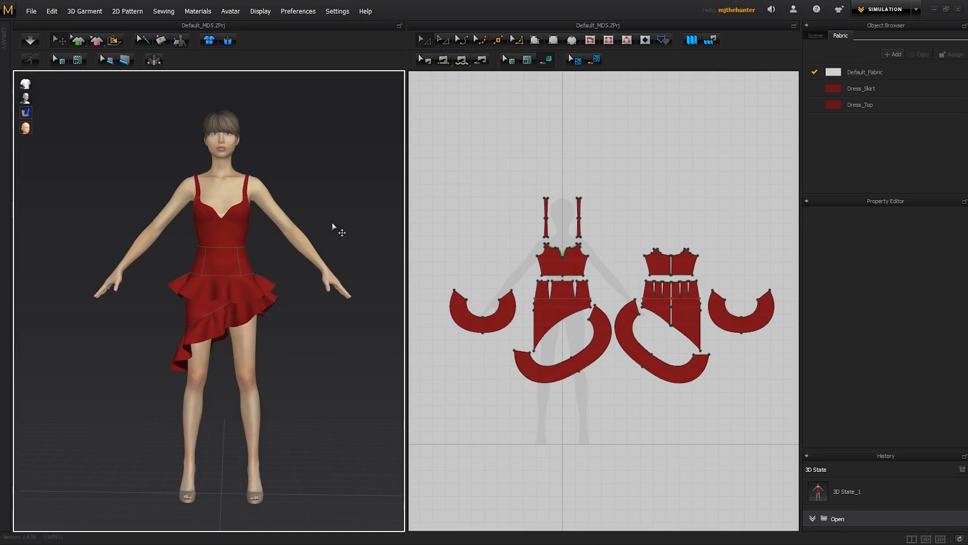
{"action": "mouse_move", "coordinate": [339, 234]}
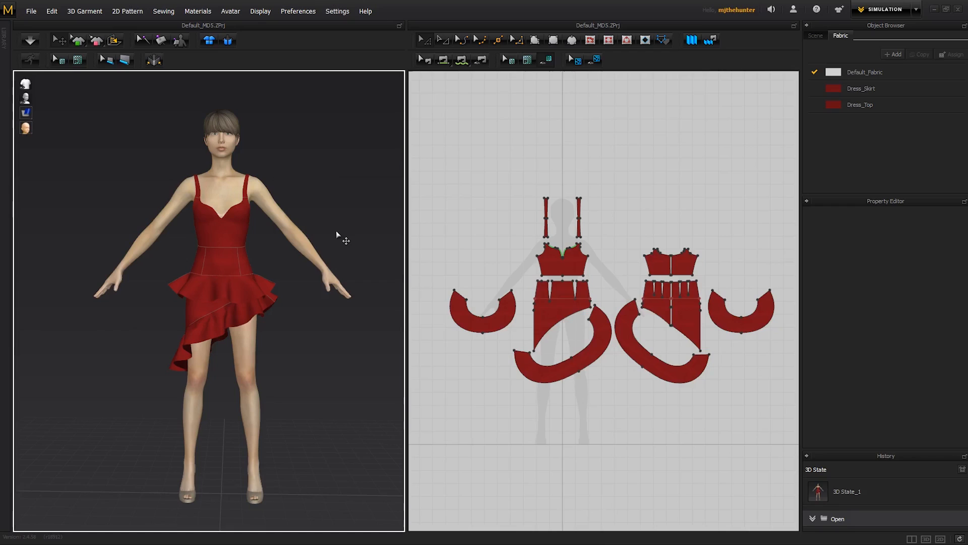
{"action": "mouse_move", "coordinate": [338, 185]}
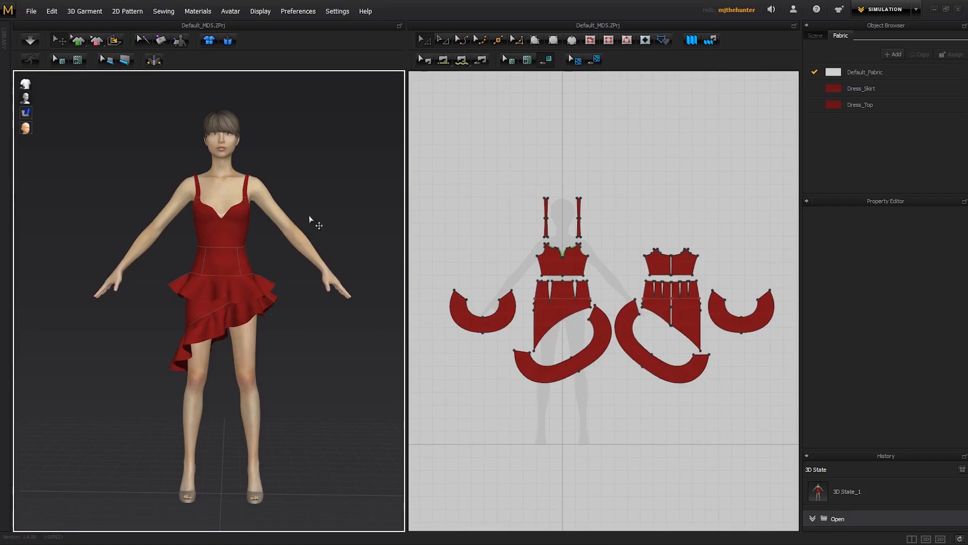
{"action": "mouse_move", "coordinate": [328, 231]}
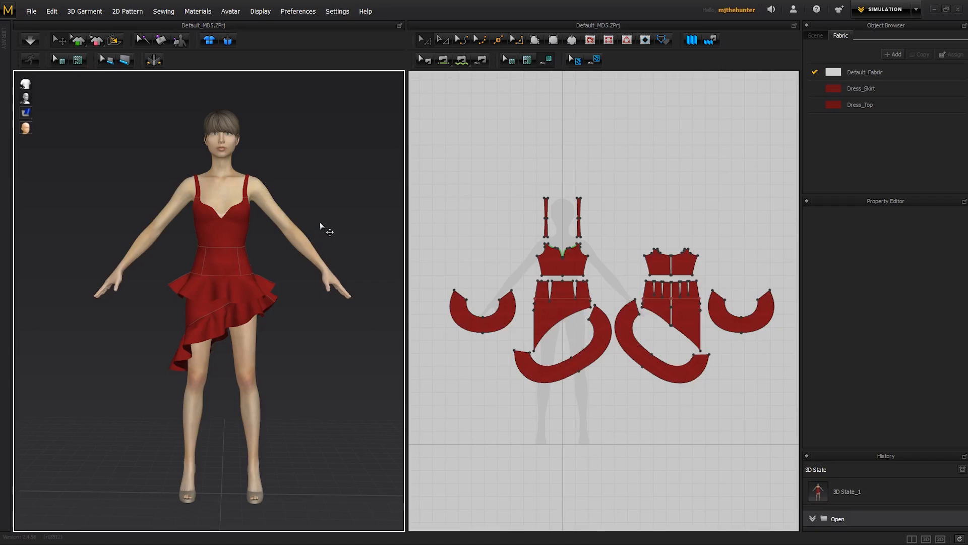
{"action": "mouse_move", "coordinate": [329, 239]}
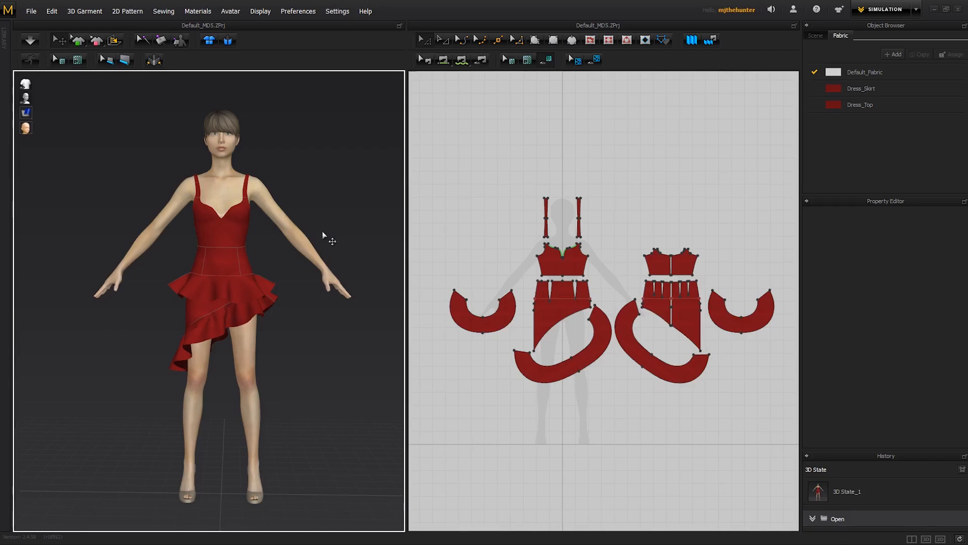
{"action": "mouse_move", "coordinate": [327, 239]}
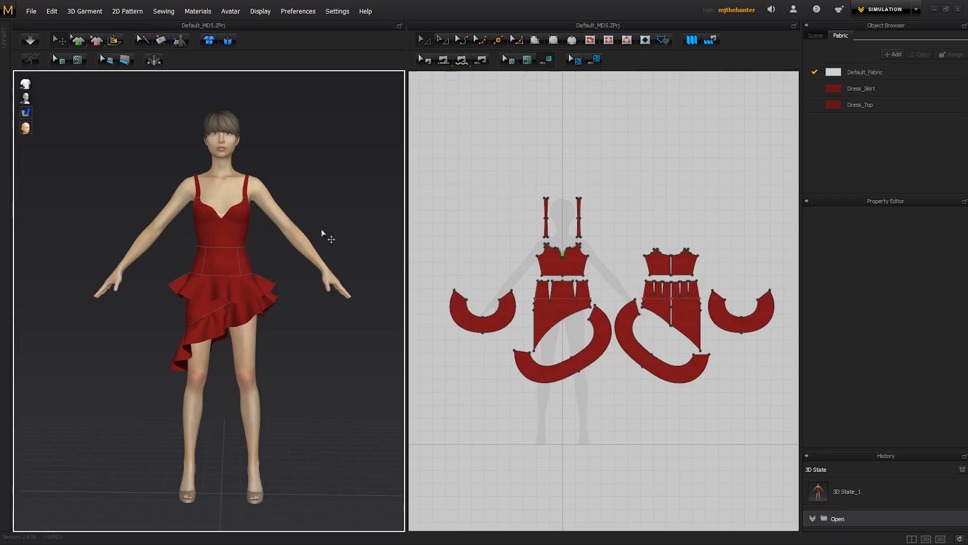
{"action": "mouse_move", "coordinate": [329, 241]}
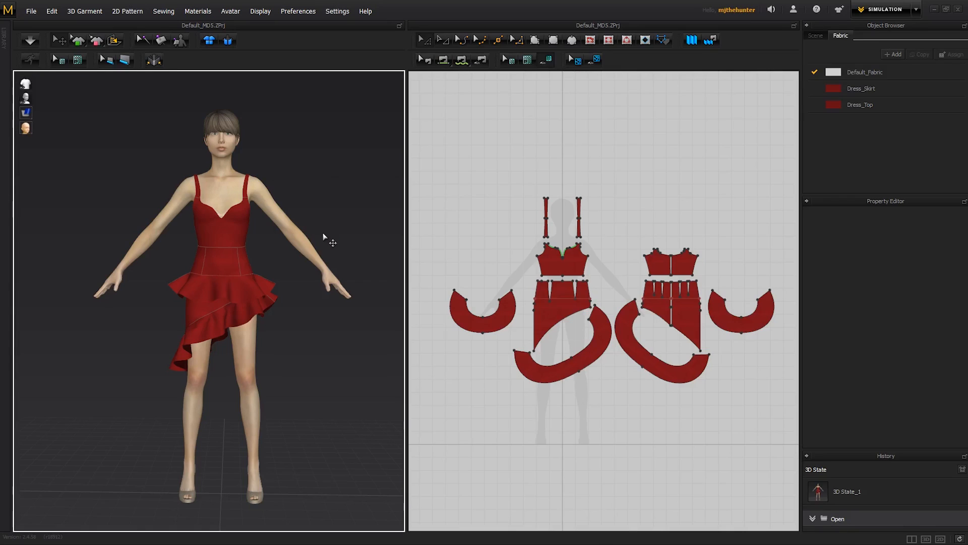
{"action": "mouse_move", "coordinate": [330, 229]}
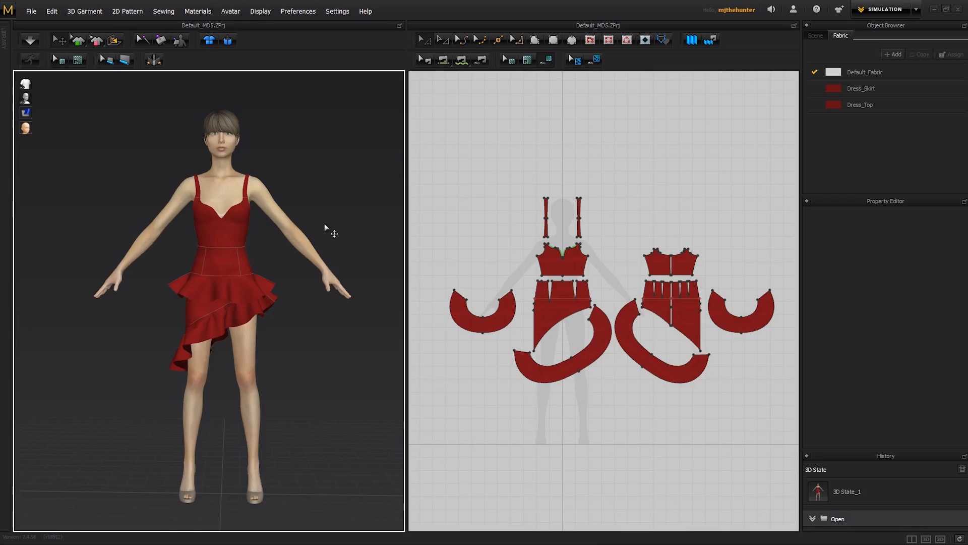
{"action": "mouse_move", "coordinate": [316, 205]}
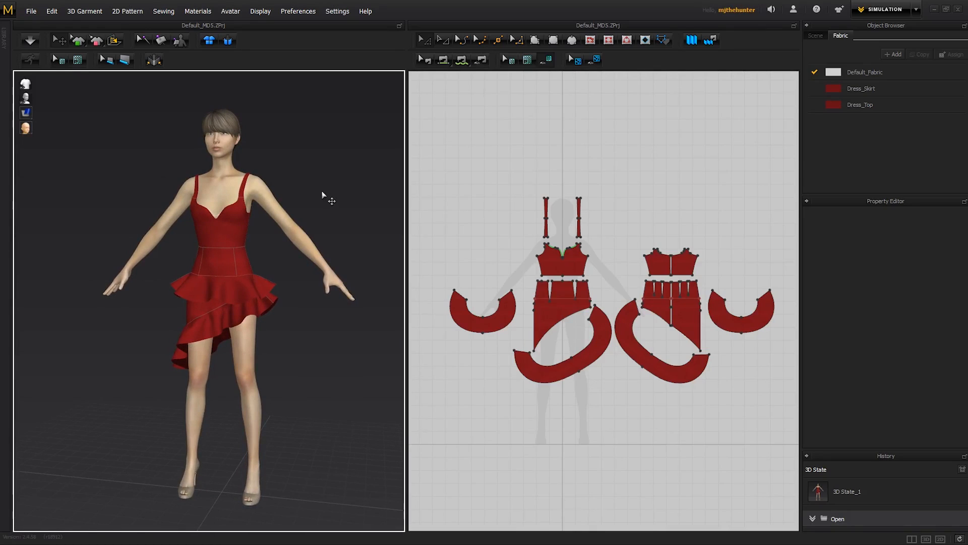
{"action": "mouse_move", "coordinate": [336, 207]}
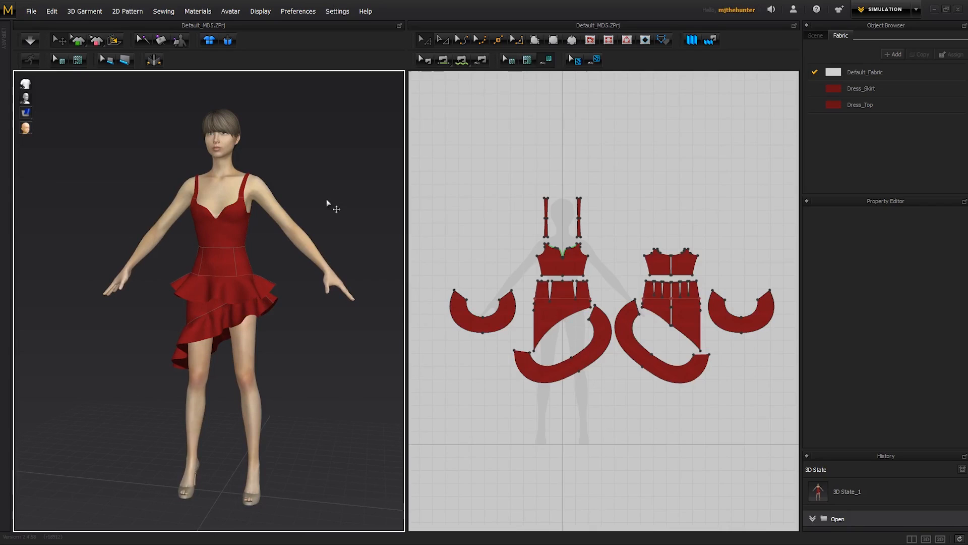
{"action": "mouse_move", "coordinate": [329, 209]}
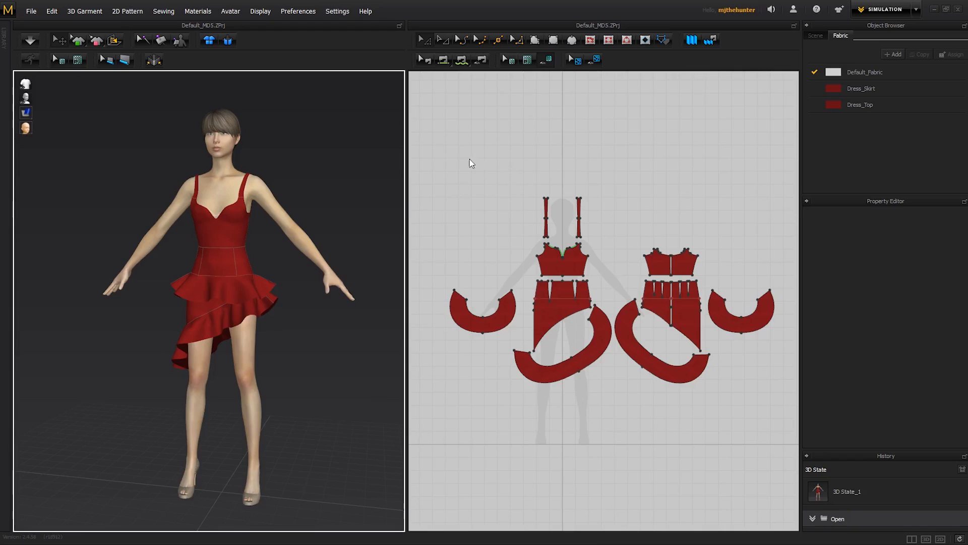
{"action": "mouse_move", "coordinate": [418, 118]}
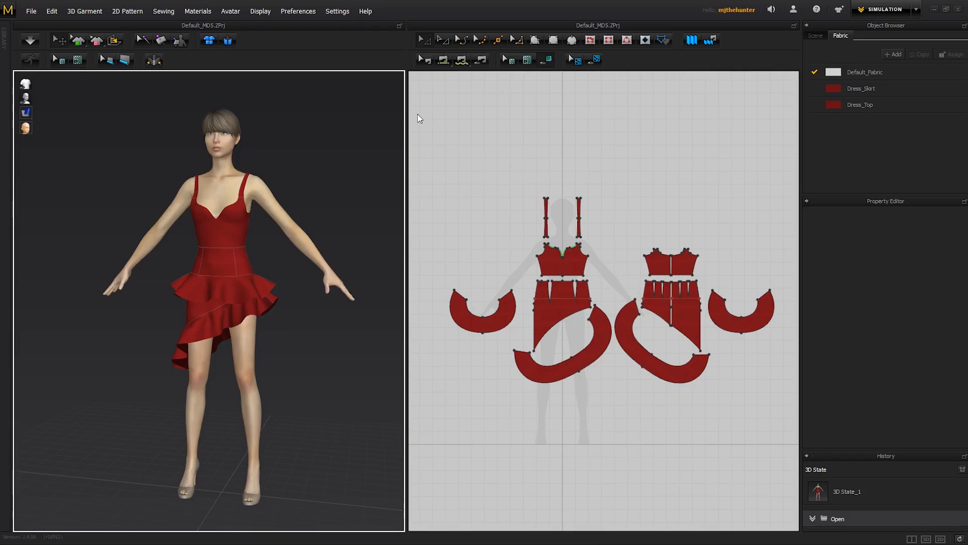
{"action": "mouse_move", "coordinate": [360, 155]}
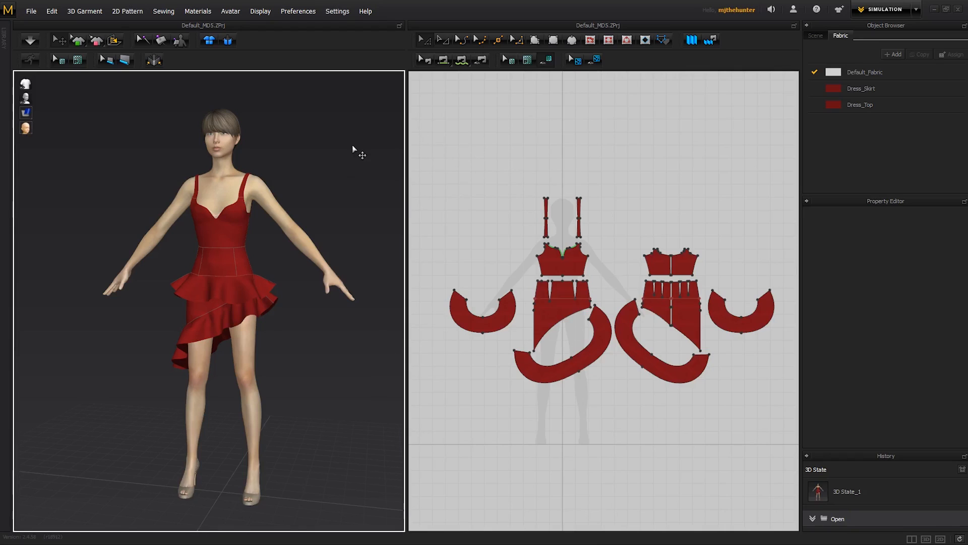
{"action": "mouse_move", "coordinate": [373, 198]}
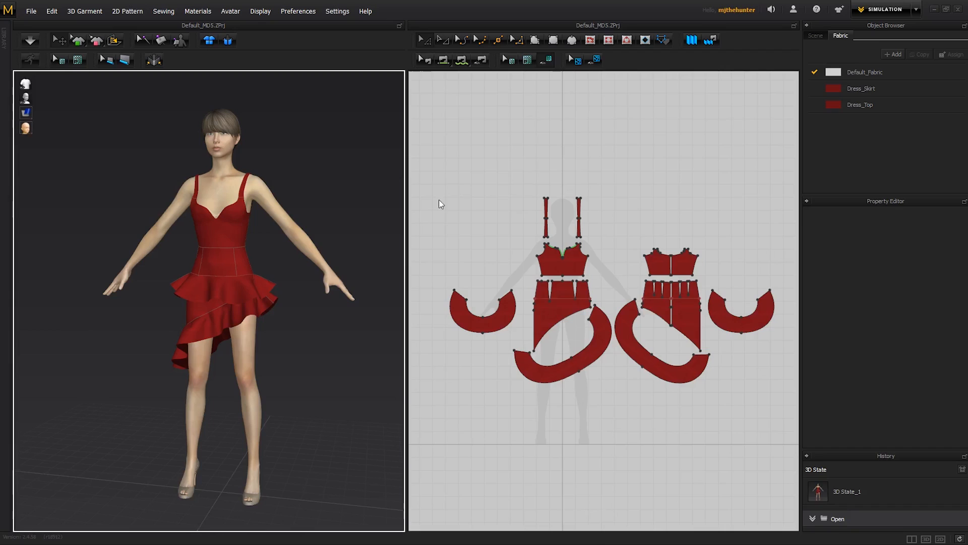
{"action": "mouse_move", "coordinate": [434, 178]}
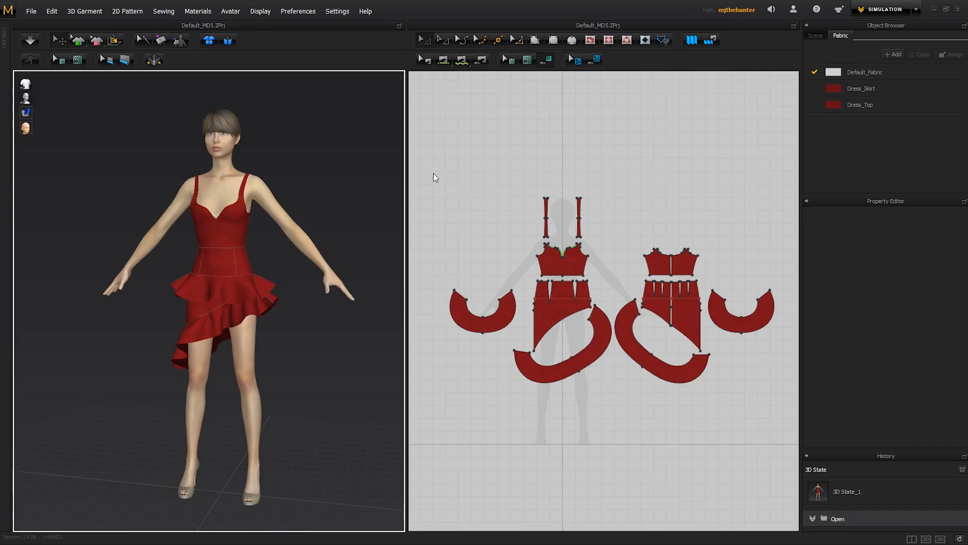
- Set the view navigation preset to Maya in the user settings window
{"action": "left_click", "coordinate": [337, 11]}
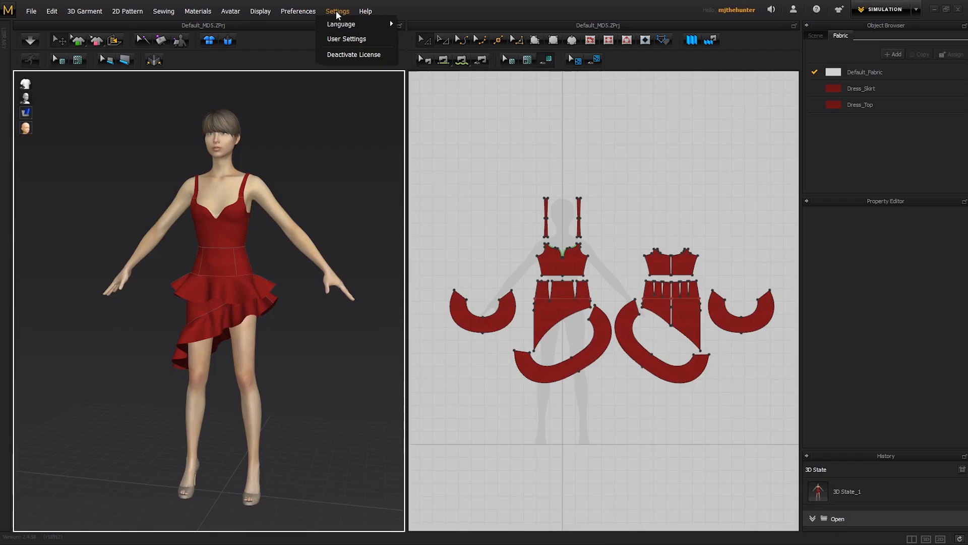
{"action": "mouse_move", "coordinate": [346, 38]}
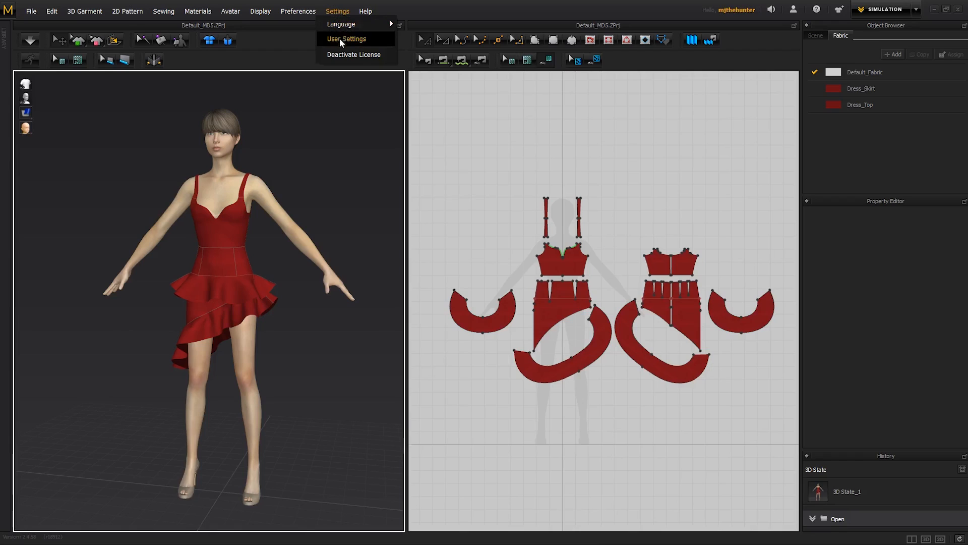
{"action": "left_click", "coordinate": [346, 38]}
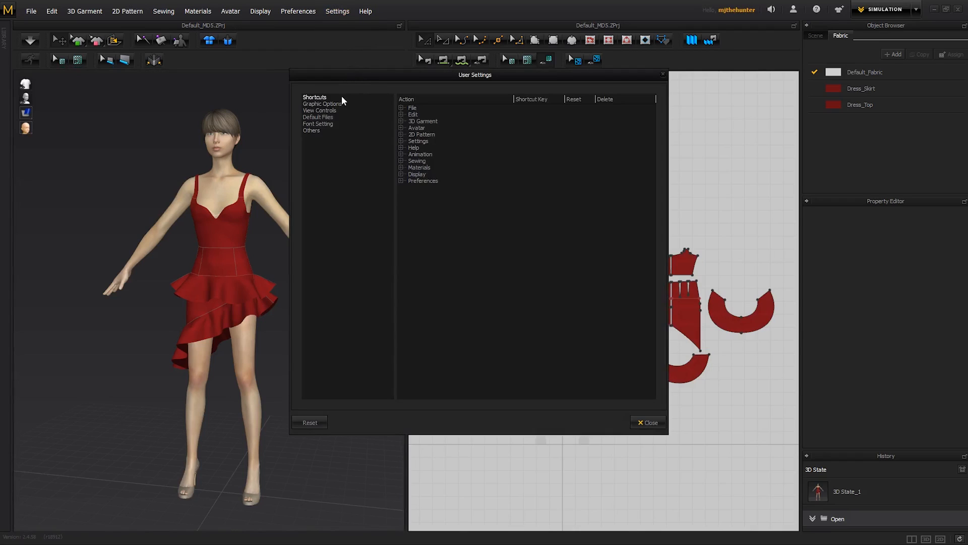
{"action": "left_click", "coordinate": [320, 110]}
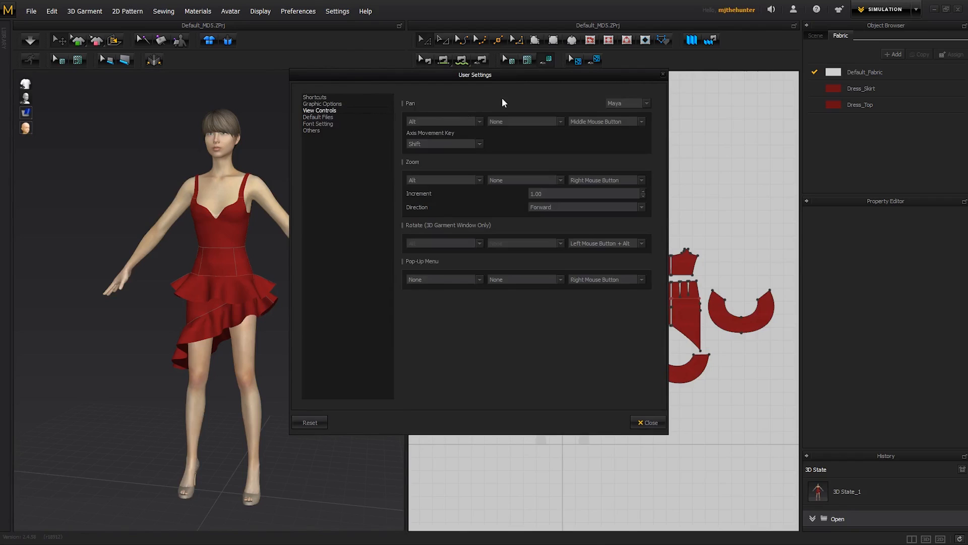
{"action": "left_click", "coordinate": [627, 102]}
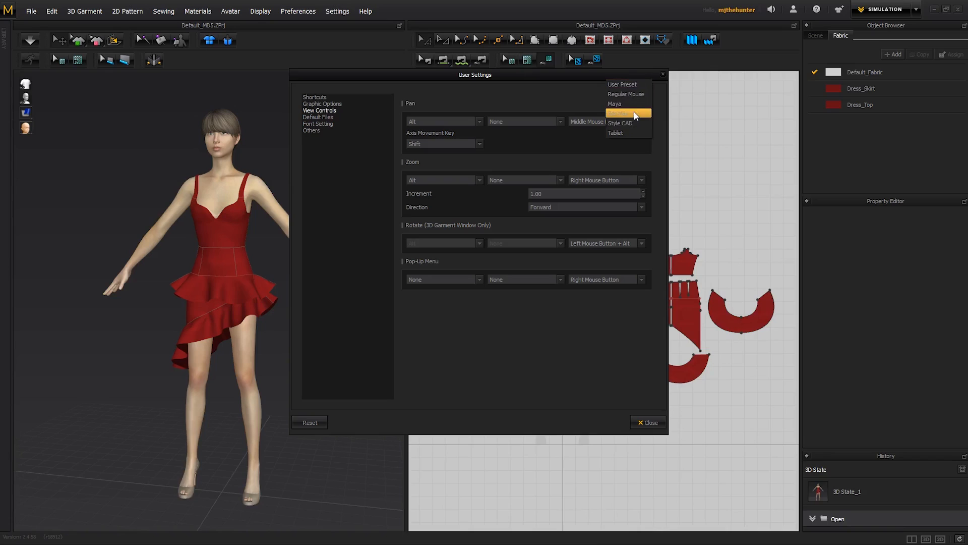
{"action": "left_click", "coordinate": [615, 103]}
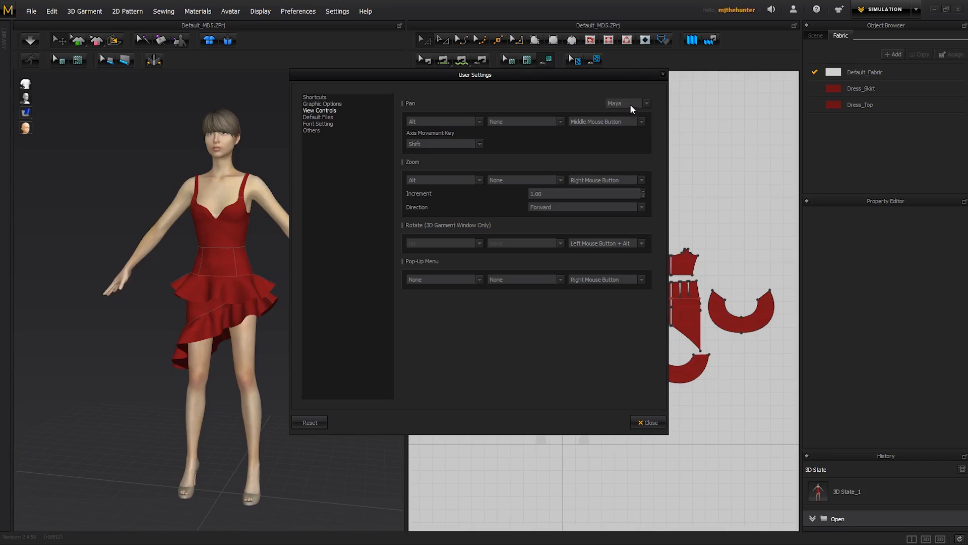
{"action": "left_click", "coordinate": [646, 103]}
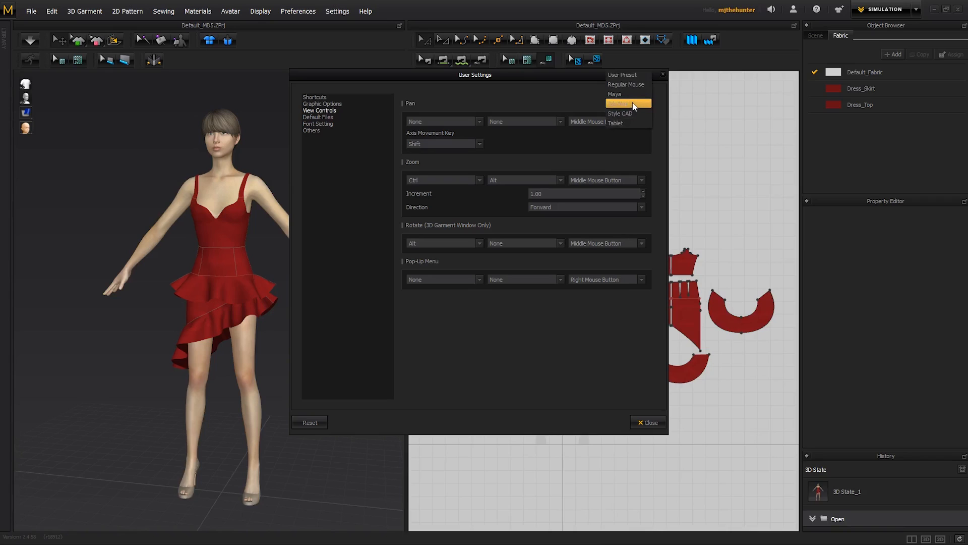
{"action": "left_click", "coordinate": [614, 94]}
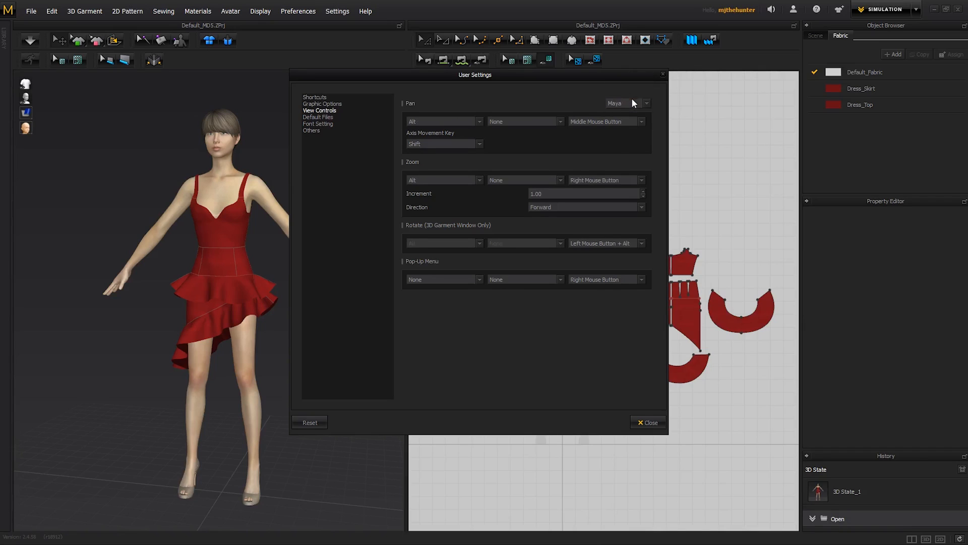
{"action": "left_click", "coordinate": [647, 423]}
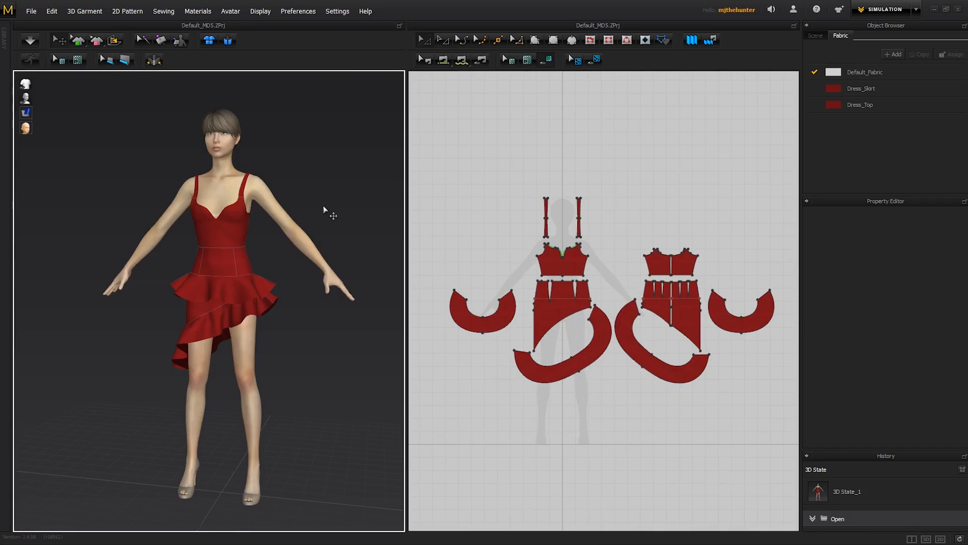
{"action": "mouse_move", "coordinate": [315, 200]}
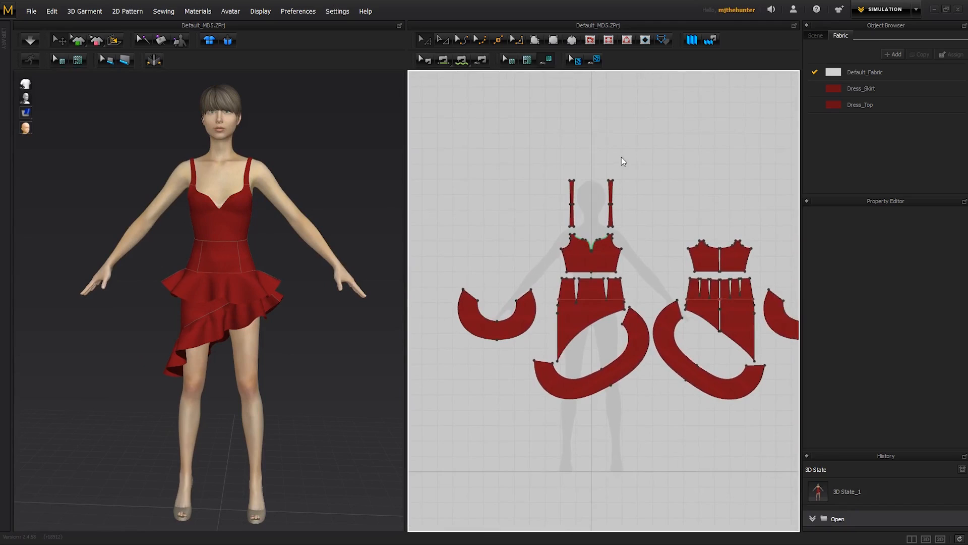
{"action": "mouse_move", "coordinate": [647, 157]}
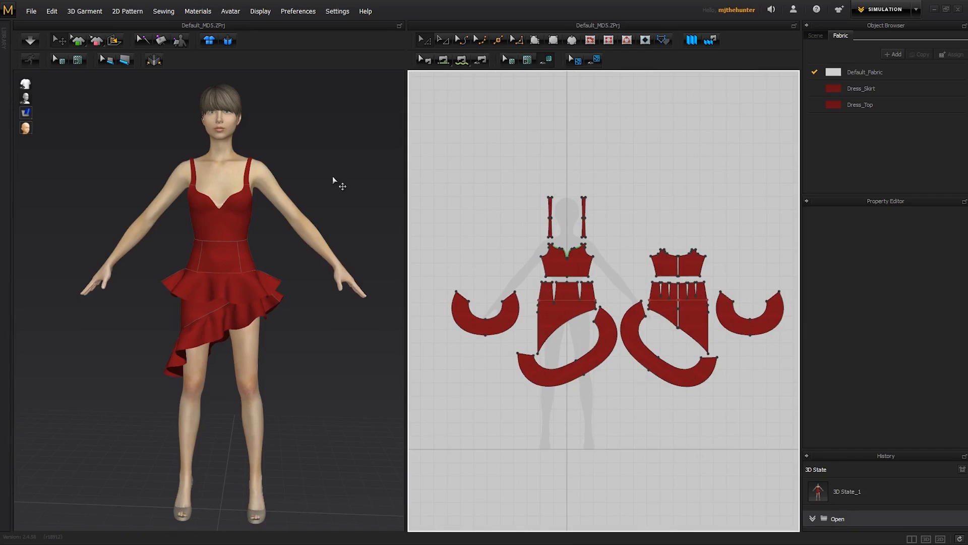
{"action": "mouse_move", "coordinate": [351, 159]}
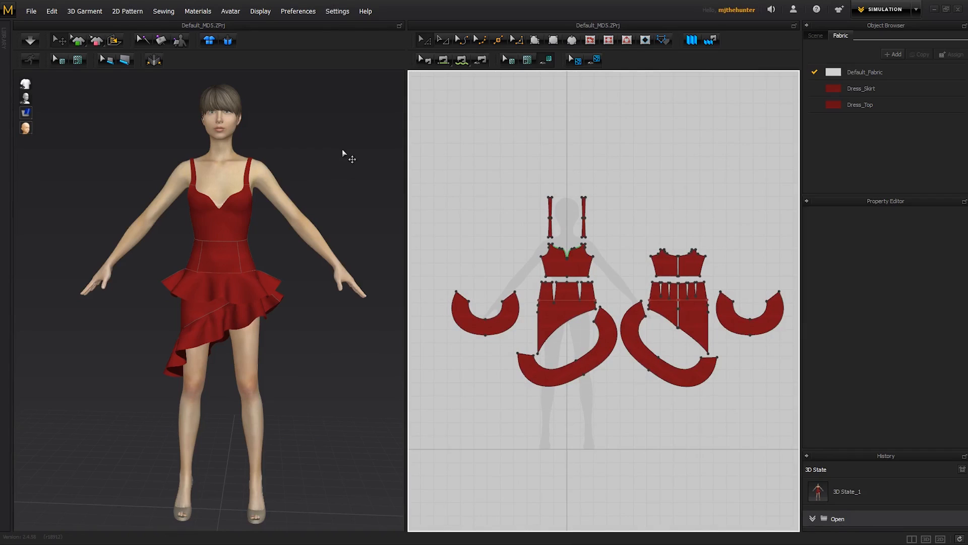
- Switch the Preferences gizmo option to World Coordinate
{"action": "left_click", "coordinate": [338, 11]}
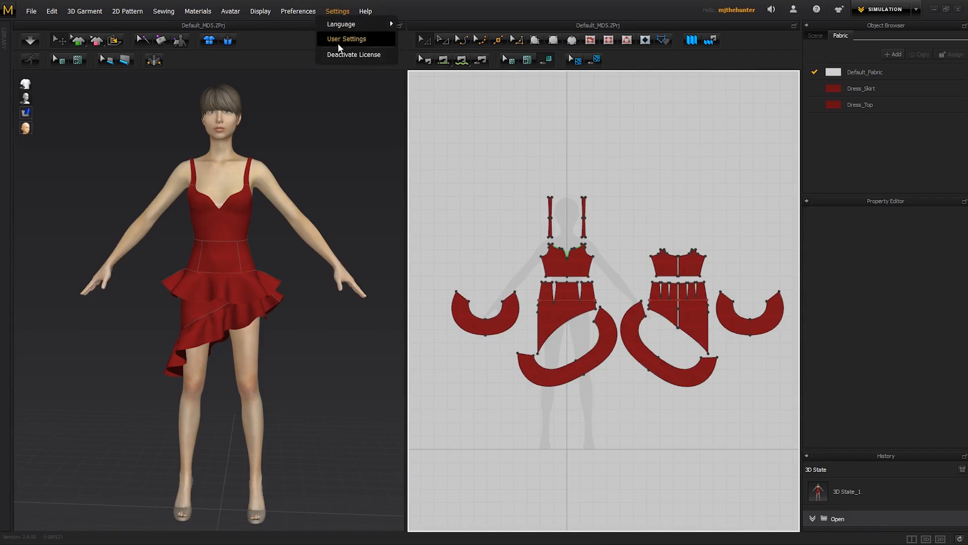
{"action": "left_click", "coordinate": [297, 11]}
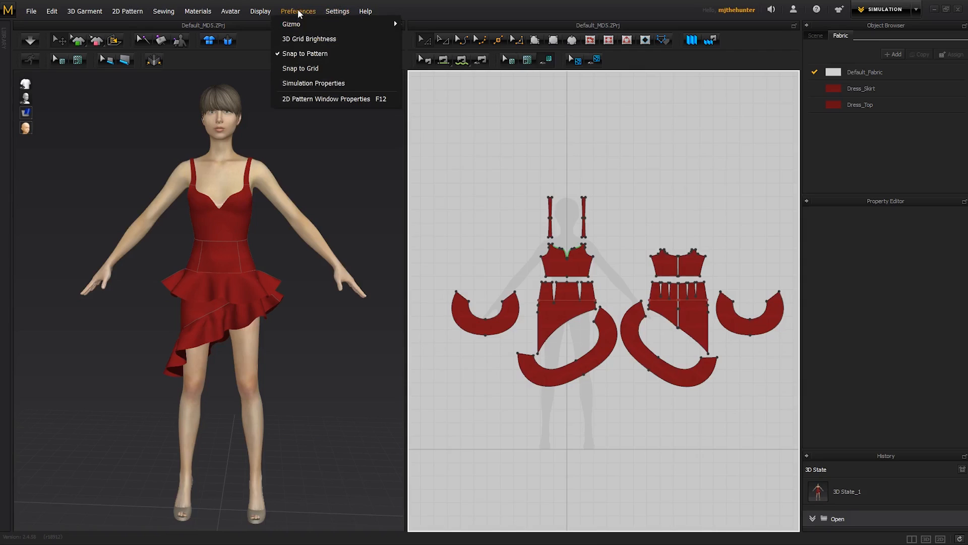
{"action": "mouse_move", "coordinate": [291, 24]}
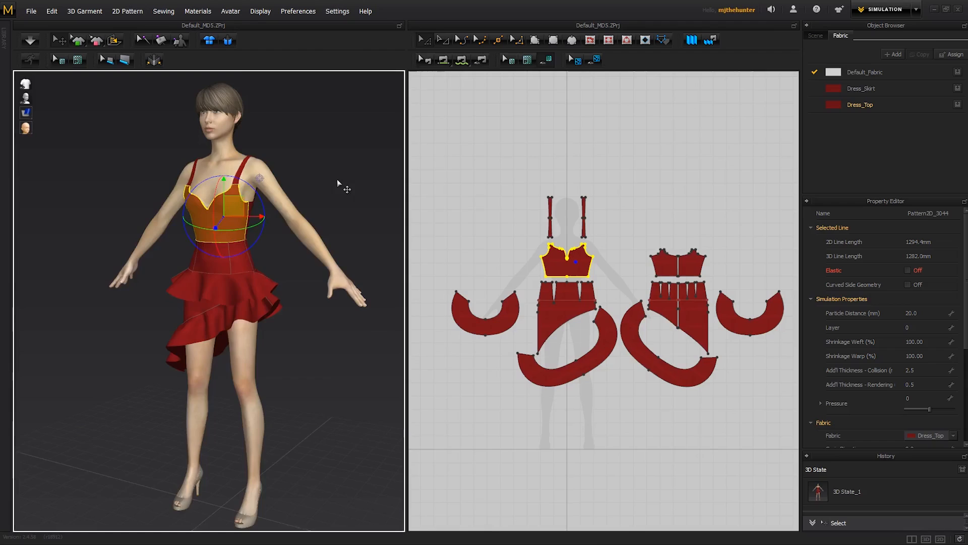
{"action": "left_click_drag", "start_coordinate": [338, 185], "coordinate": [259, 185]}
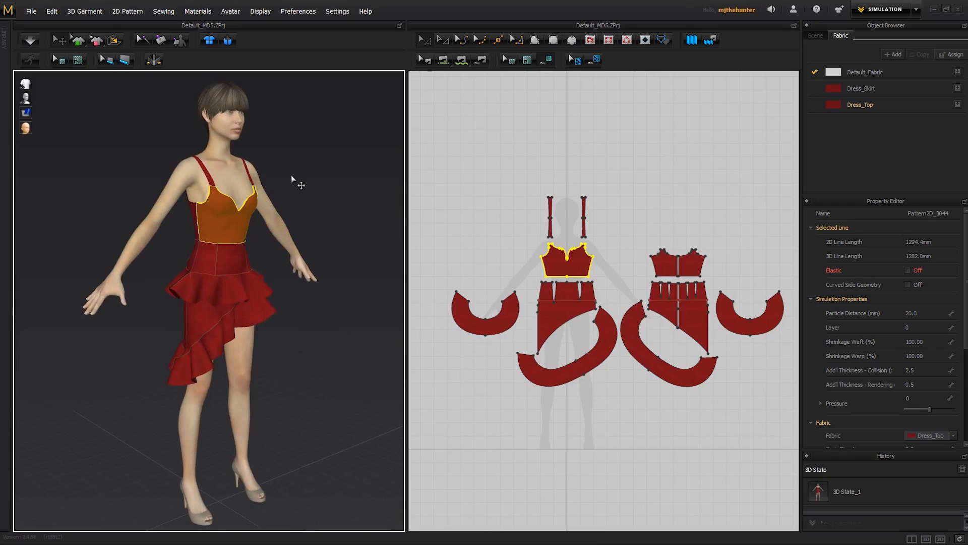
{"action": "left_click", "coordinate": [297, 11]}
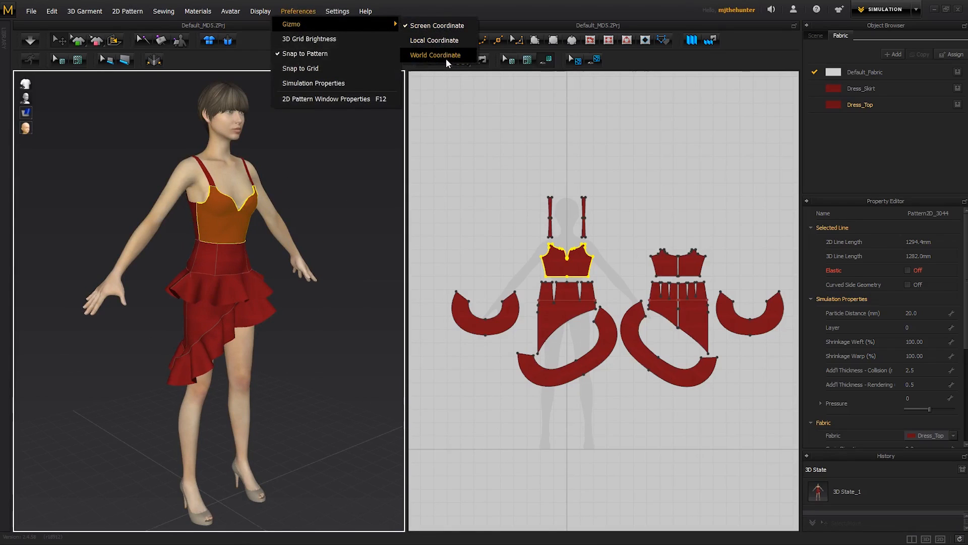
{"action": "left_click", "coordinate": [435, 55]}
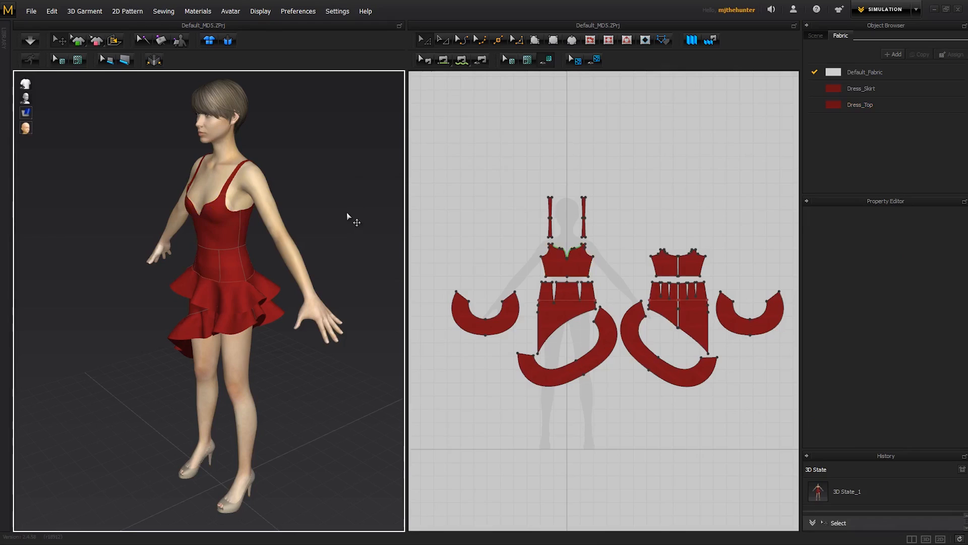
{"action": "mouse_move", "coordinate": [342, 190]}
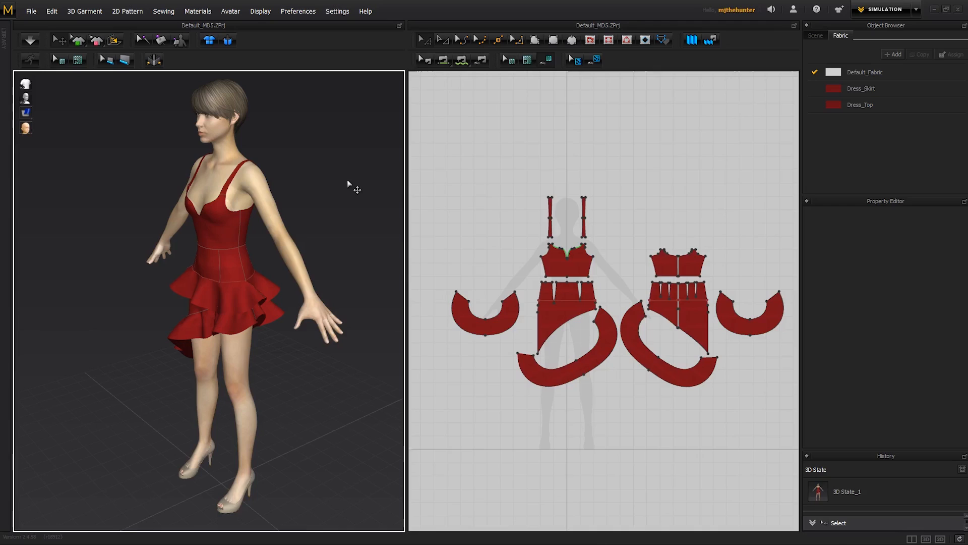
{"action": "mouse_move", "coordinate": [354, 202]}
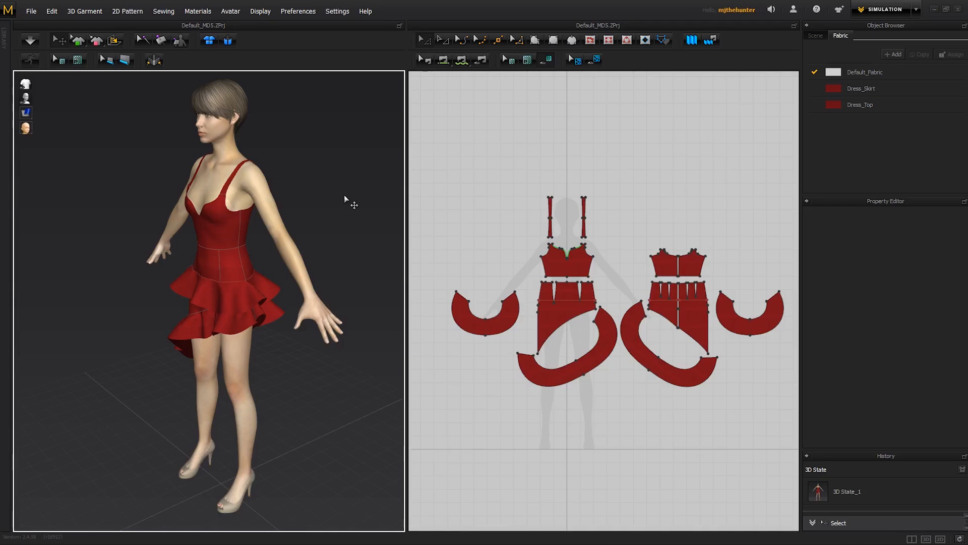
{"action": "mouse_move", "coordinate": [354, 240]}
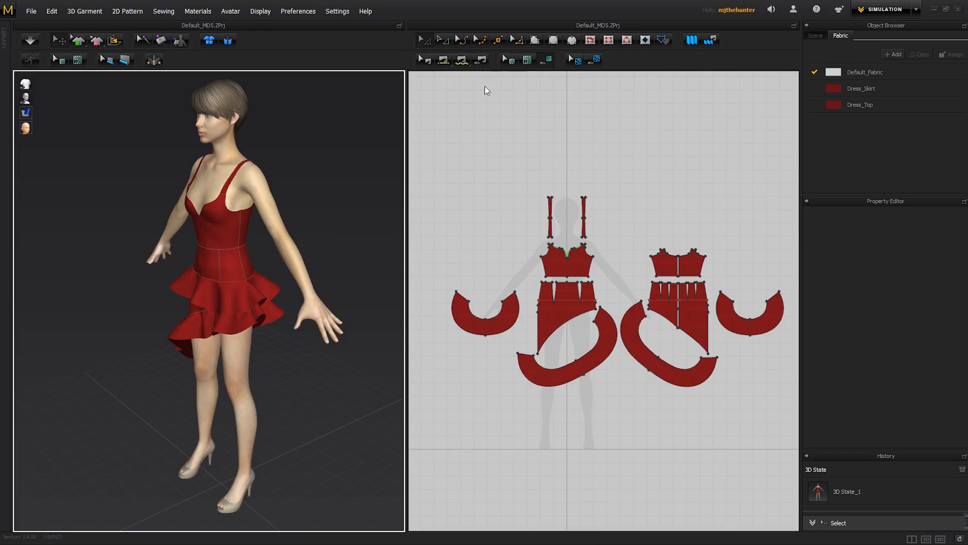
{"action": "mouse_move", "coordinate": [385, 221]}
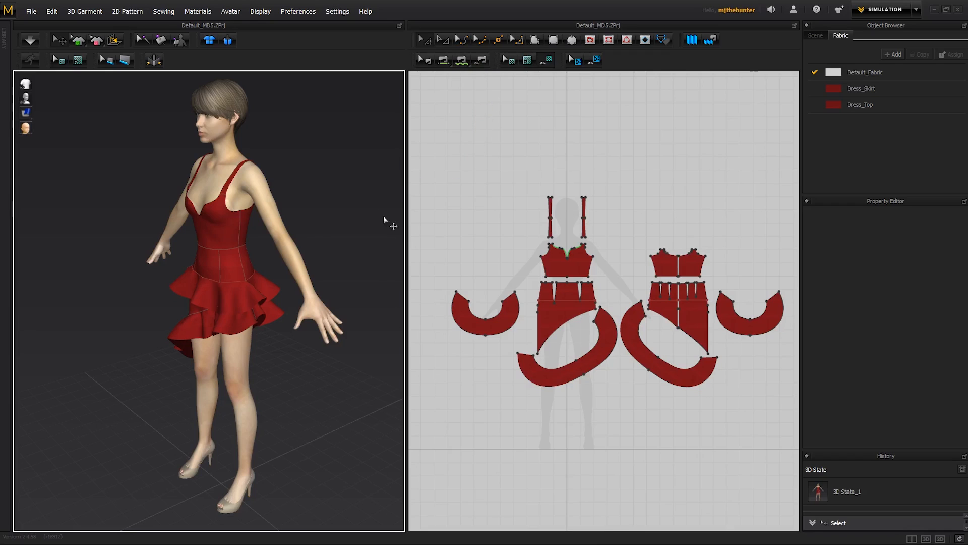
{"action": "mouse_move", "coordinate": [382, 228]}
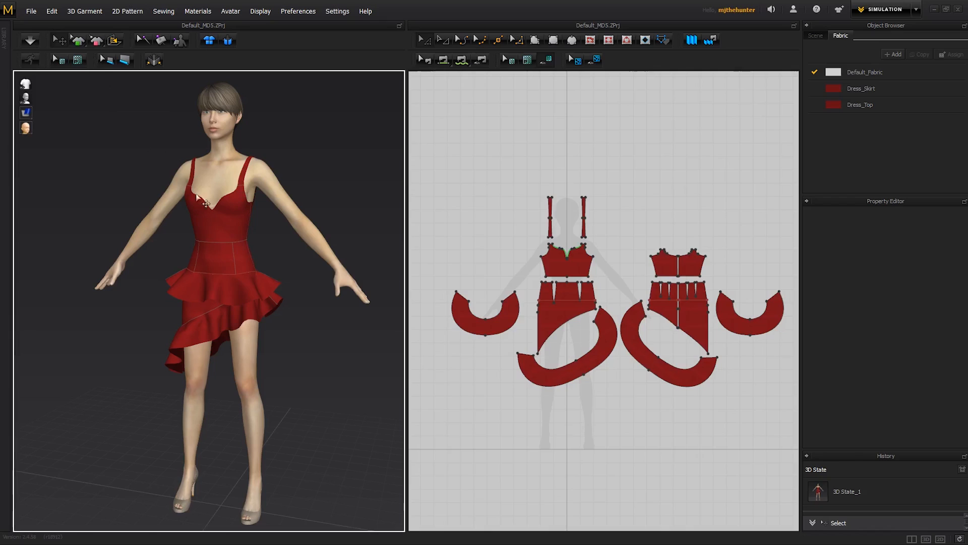
{"action": "mouse_move", "coordinate": [513, 207]}
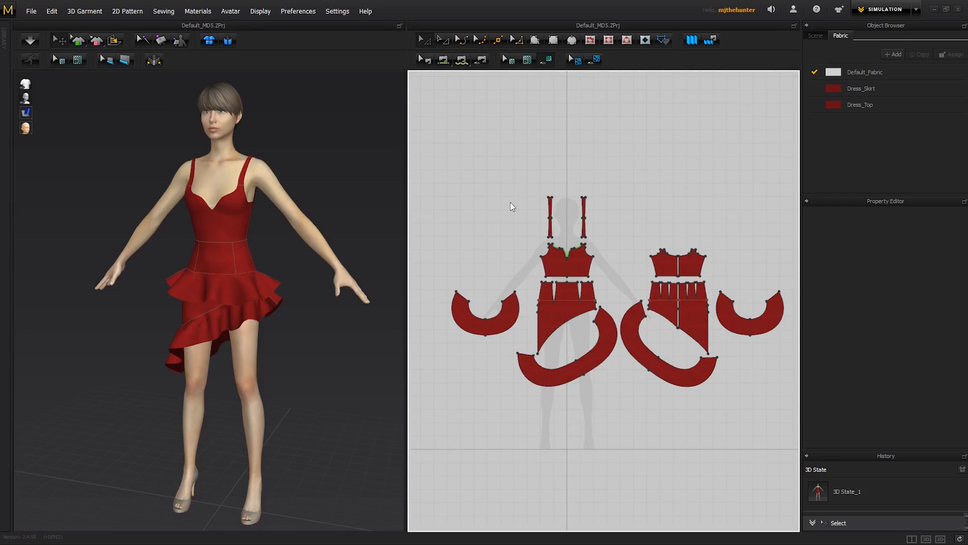
{"action": "mouse_move", "coordinate": [536, 196]}
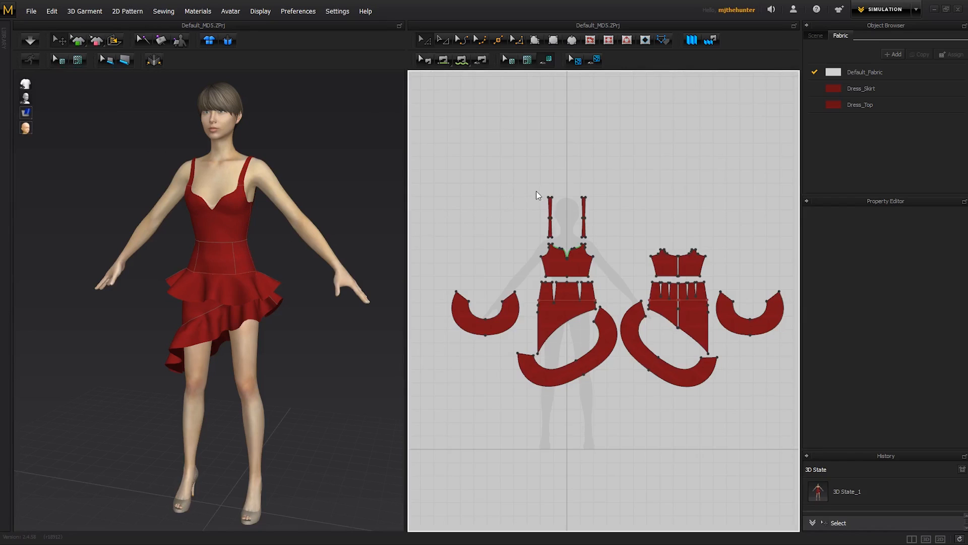
{"action": "mouse_move", "coordinate": [412, 22]}
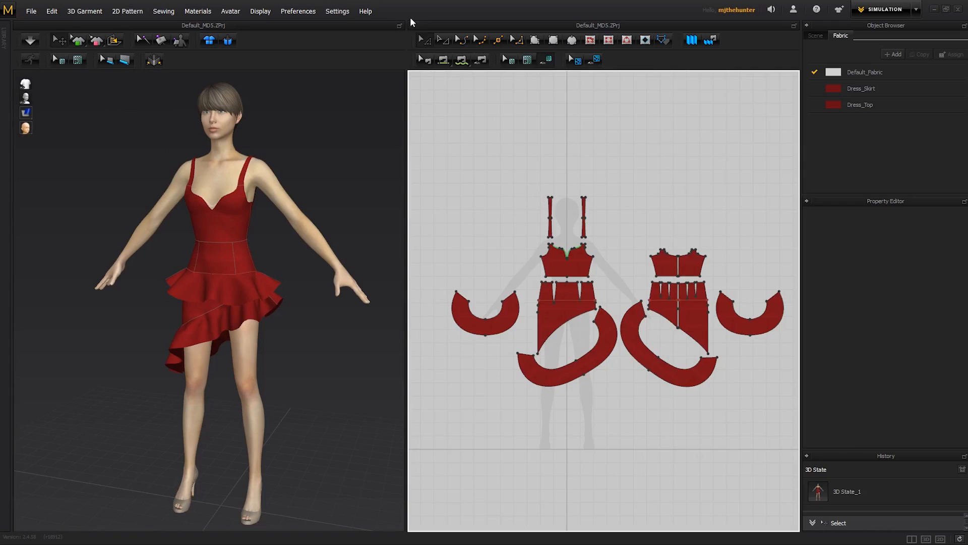
{"action": "mouse_move", "coordinate": [423, 40]}
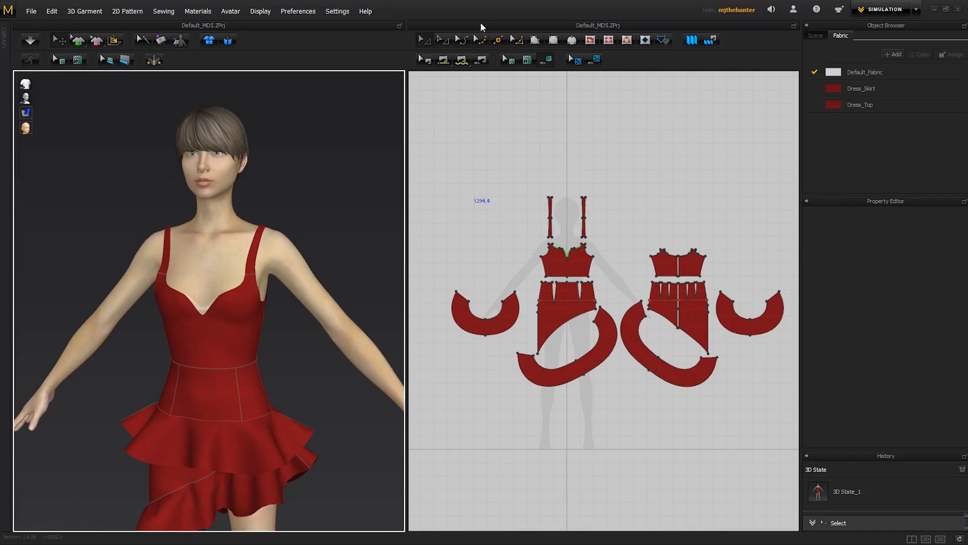
{"action": "mouse_move", "coordinate": [481, 39]}
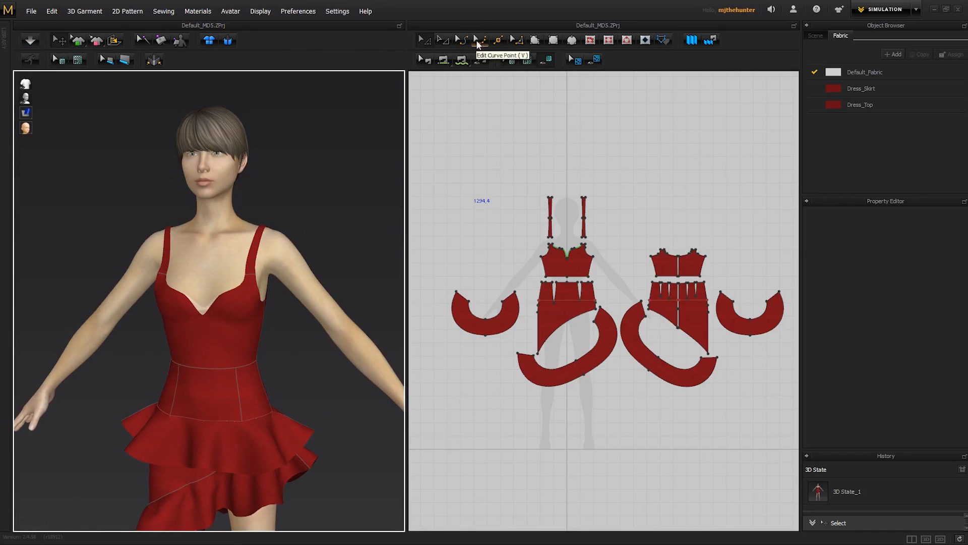
{"action": "mouse_move", "coordinate": [460, 39]}
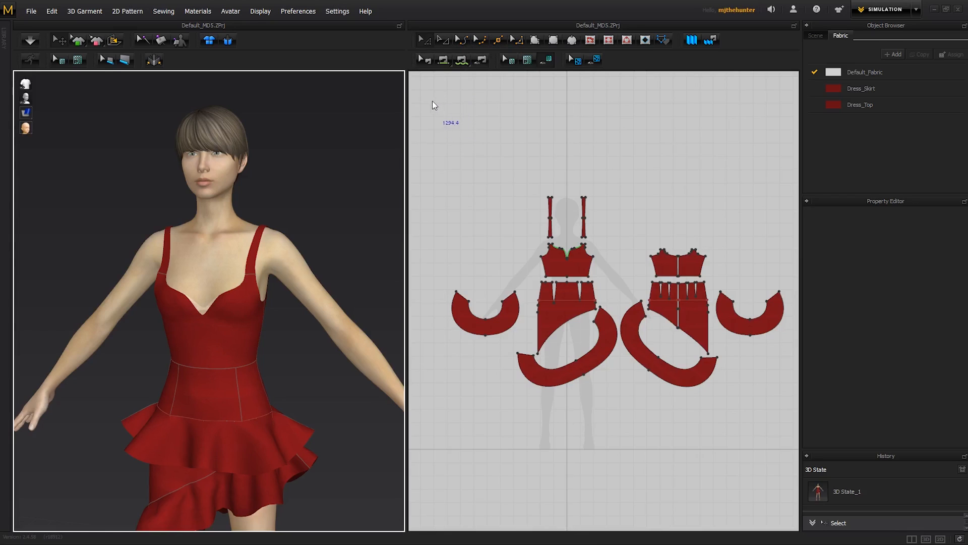
- With simulation running, drag the shoulder strap away and let it settle back on the shoulder
{"action": "left_click", "coordinate": [30, 39]}
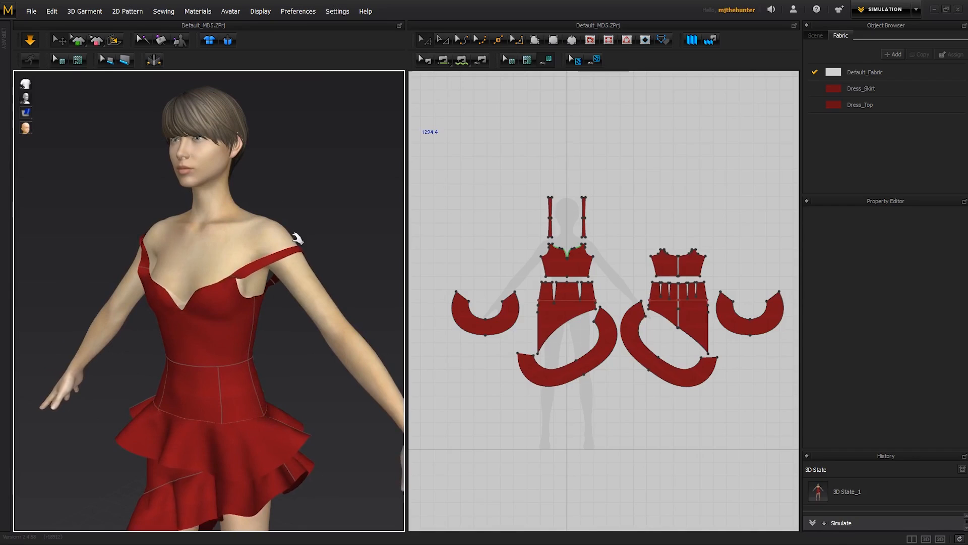
{"action": "left_click", "coordinate": [583, 221]}
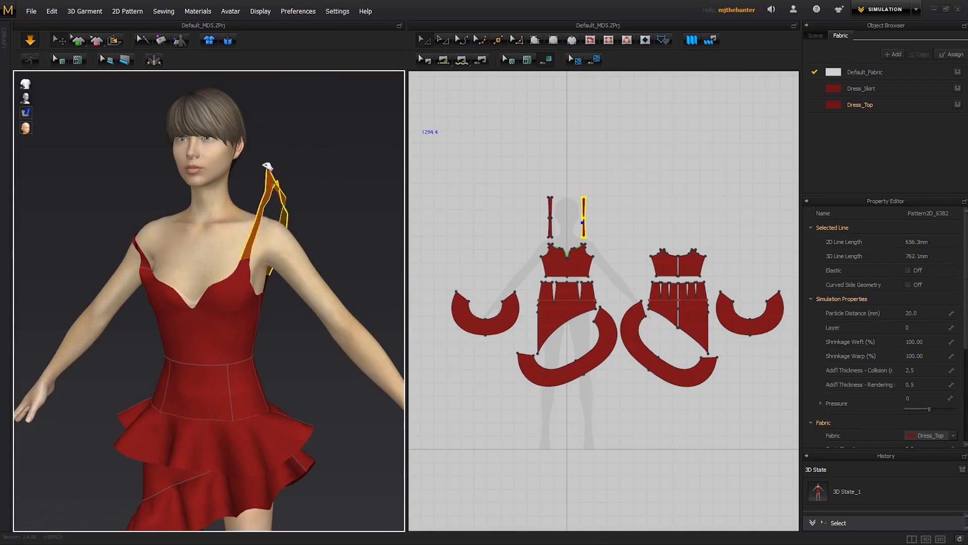
{"action": "left_click_drag", "start_coordinate": [267, 163], "coordinate": [286, 96]}
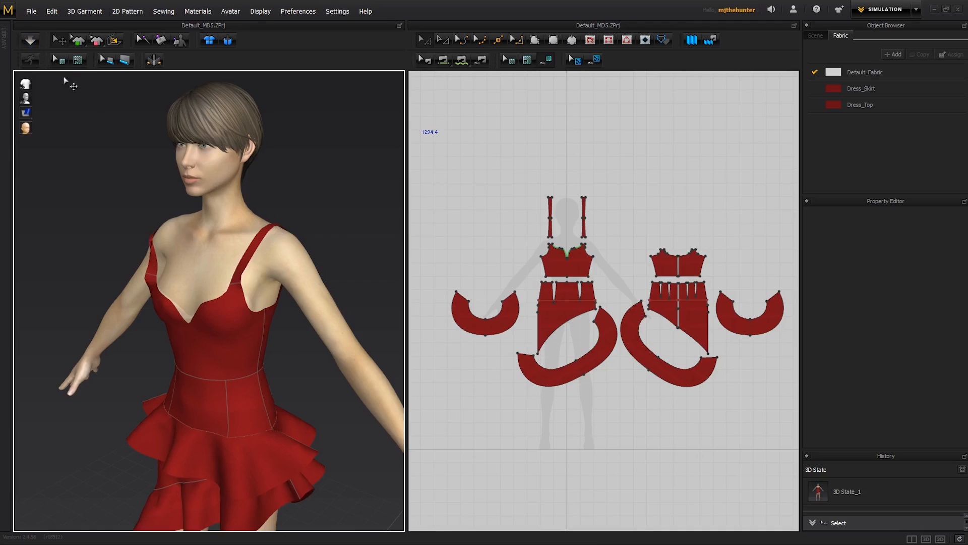
- Lift the strap above the avatar's head during simulation, then view from the side
{"action": "left_click", "coordinate": [30, 41]}
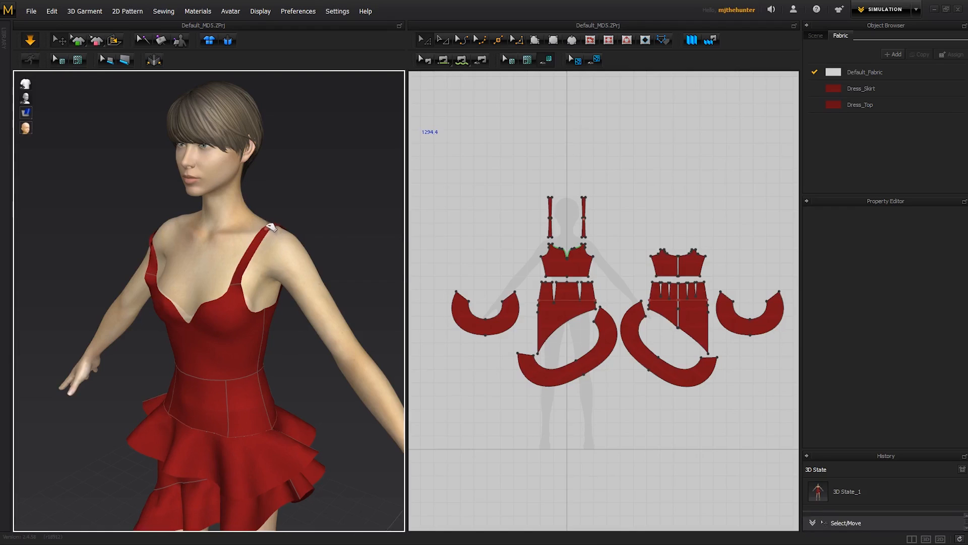
{"action": "left_click_drag", "start_coordinate": [267, 228], "coordinate": [318, 180]}
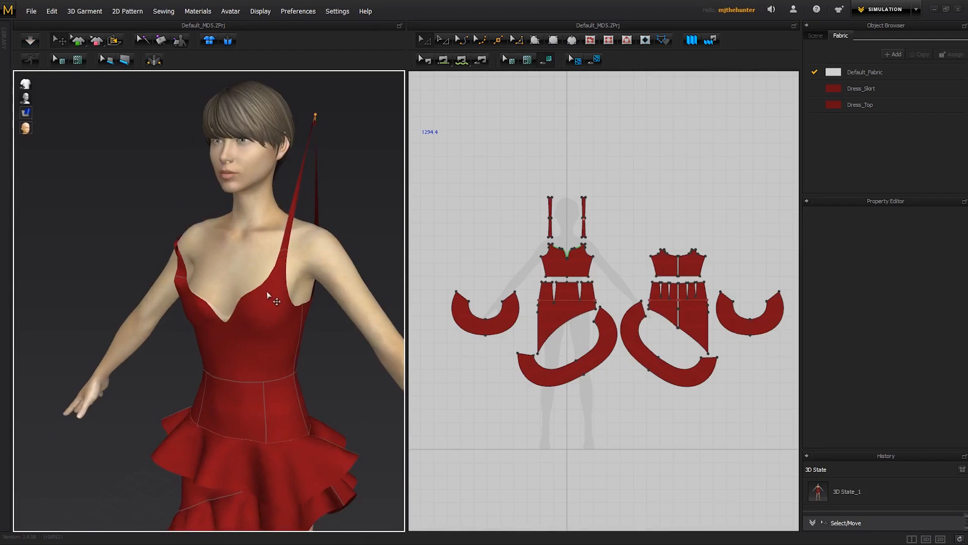
{"action": "left_click_drag", "start_coordinate": [272, 296], "coordinate": [253, 234]}
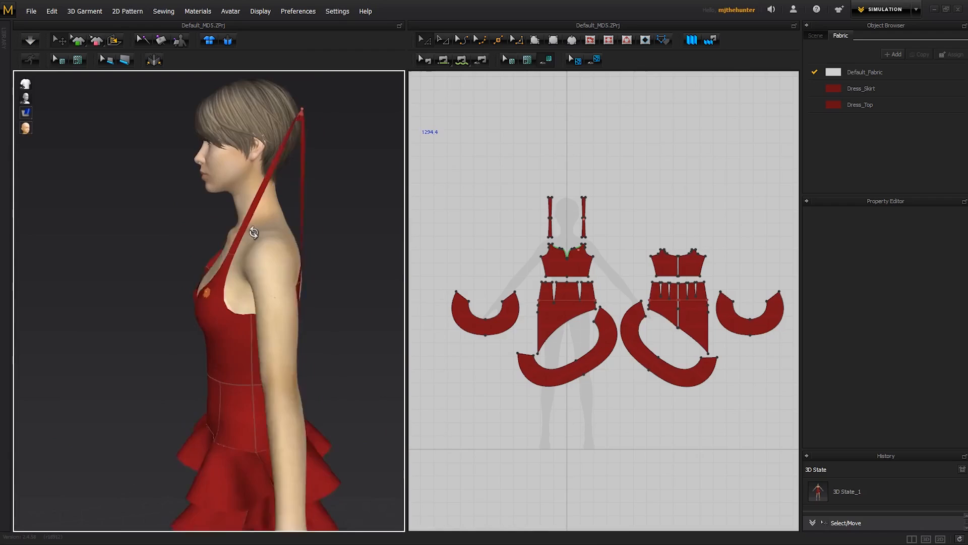
{"action": "left_click", "coordinate": [29, 39]}
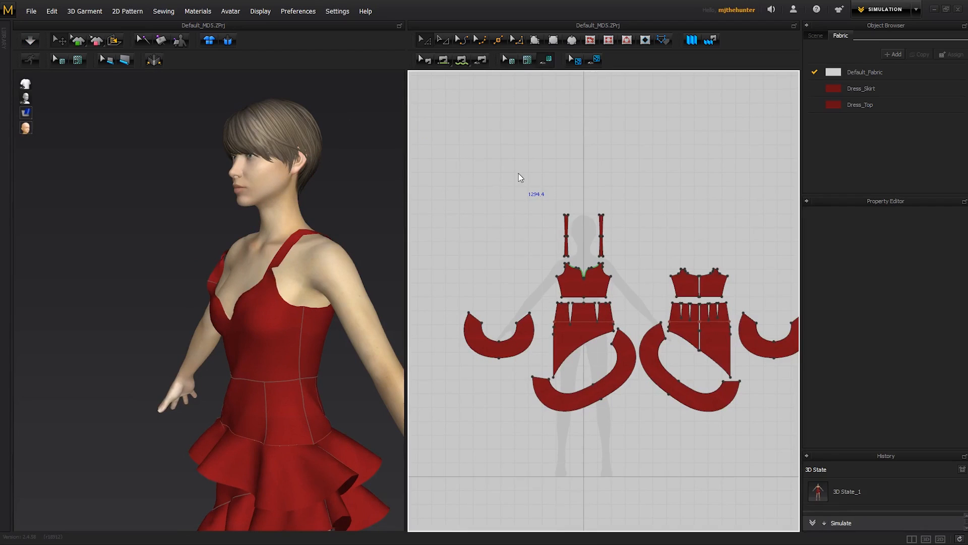
{"action": "mouse_move", "coordinate": [506, 135]}
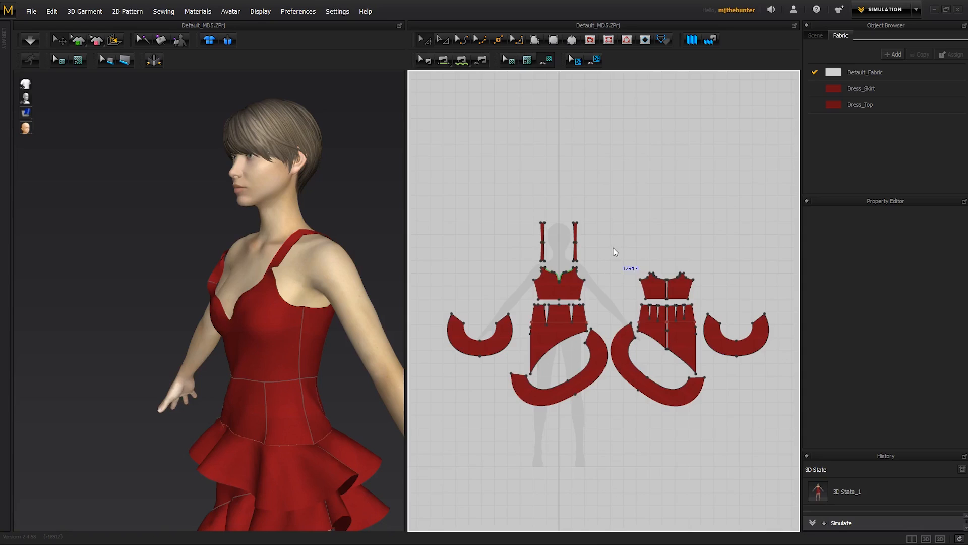
{"action": "mouse_move", "coordinate": [625, 253]}
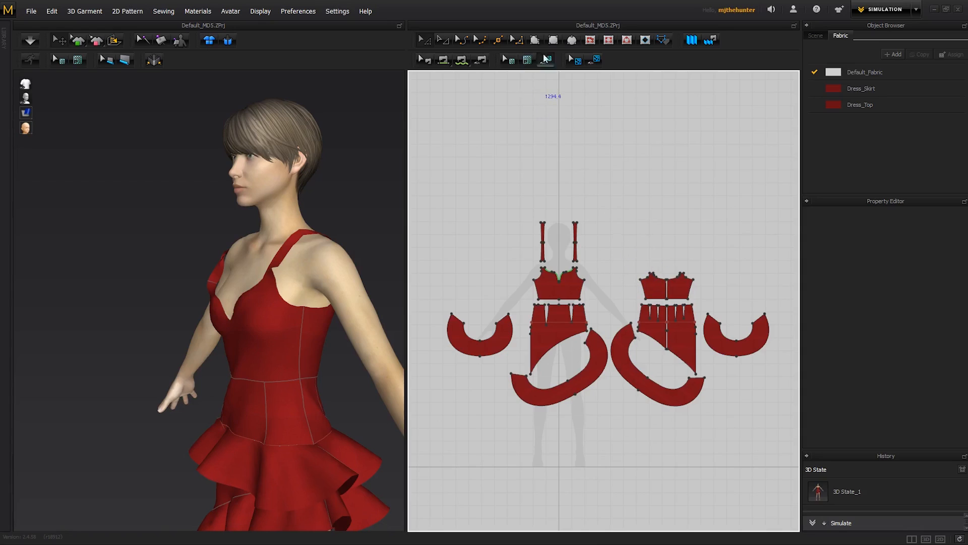
{"action": "mouse_move", "coordinate": [533, 39]}
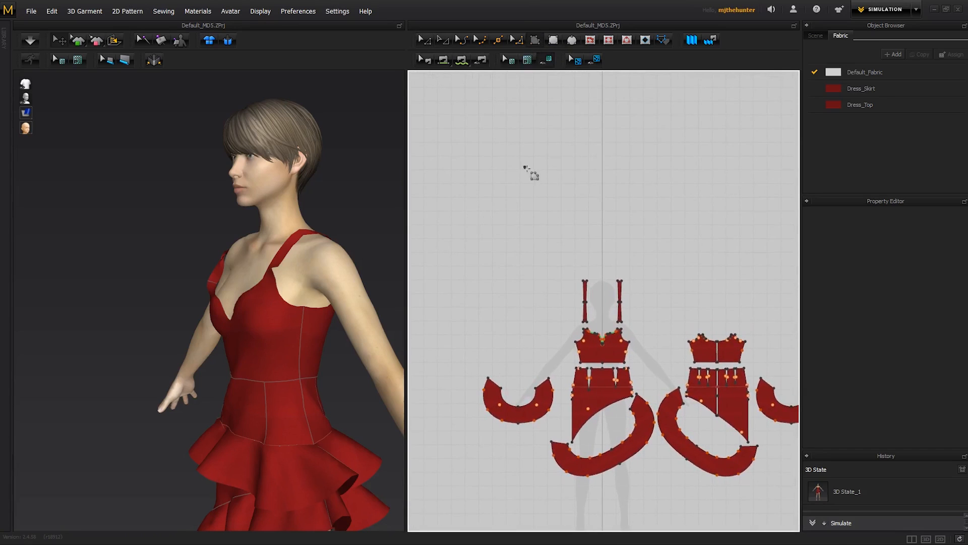
- Draw a rectangle pattern above the dress pieces and simulate it onto the avatar's arm
{"action": "left_click_drag", "start_coordinate": [525, 161], "coordinate": [510, 226]}
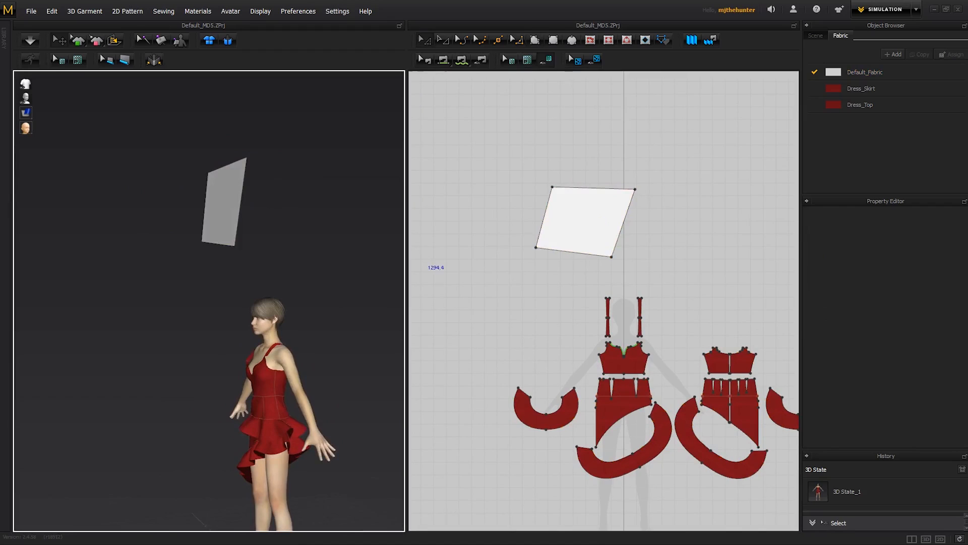
{"action": "left_click", "coordinate": [588, 220]}
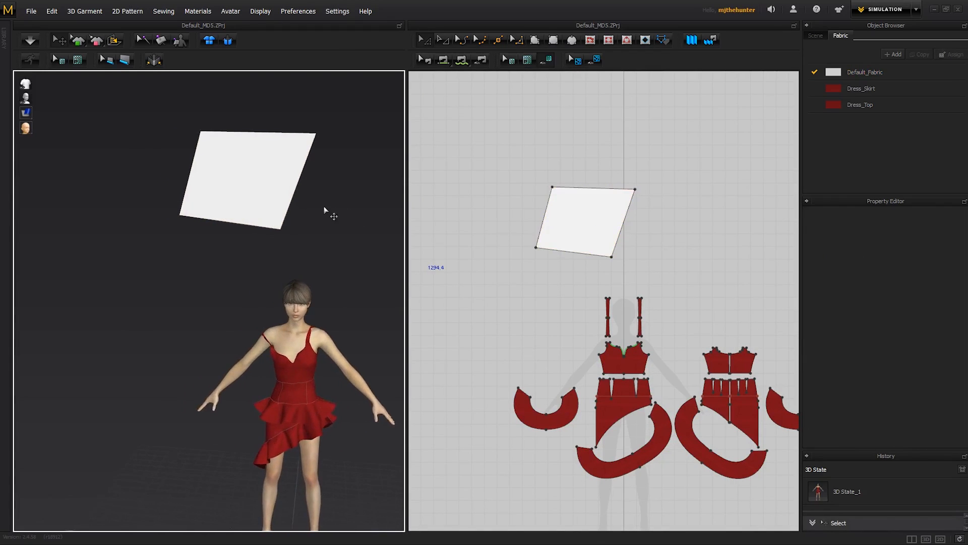
{"action": "left_click", "coordinate": [246, 179]}
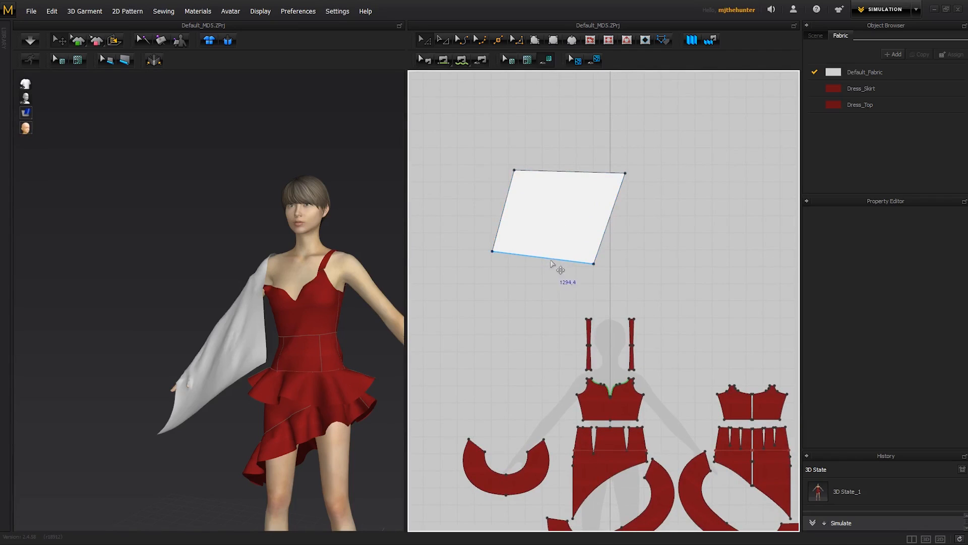
- Arch the top edge, then add a curve point and drag the right edge into a notch
{"action": "left_click_drag", "start_coordinate": [559, 253], "coordinate": [541, 194]}
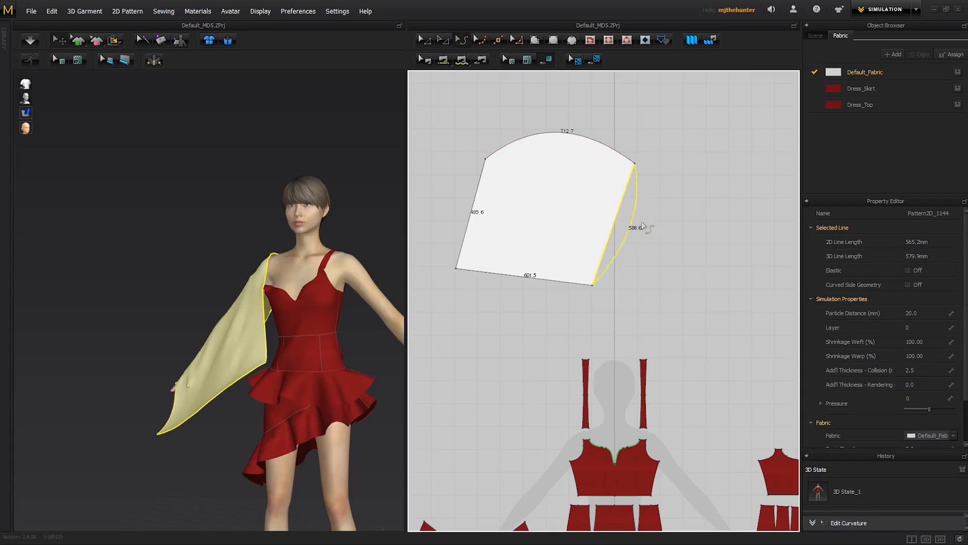
{"action": "left_click_drag", "start_coordinate": [636, 228], "coordinate": [599, 254]}
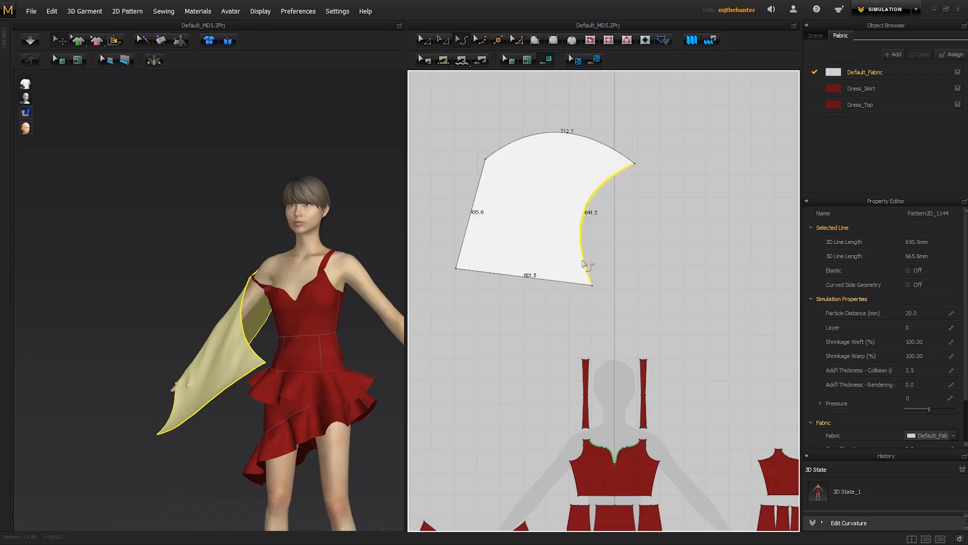
{"action": "left_click_drag", "start_coordinate": [587, 264], "coordinate": [574, 250]}
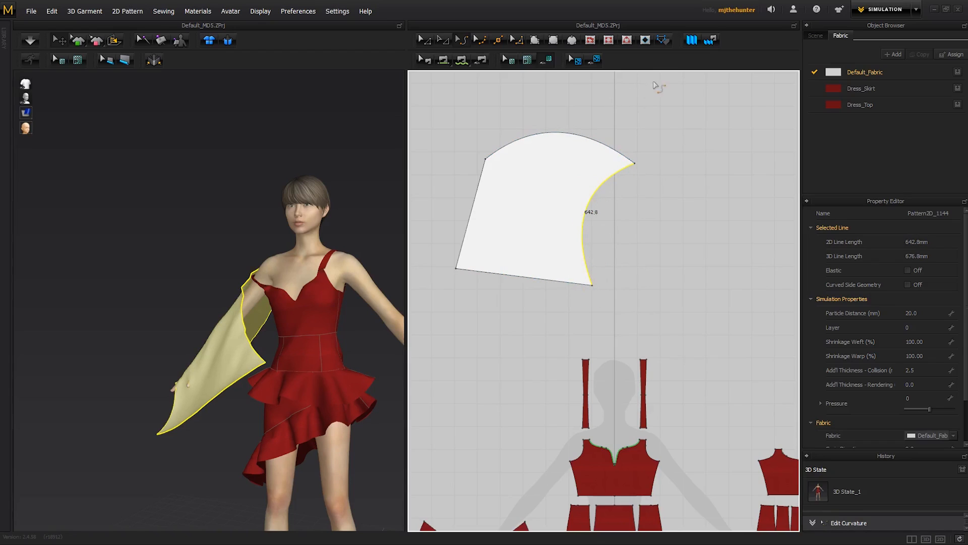
{"action": "mouse_move", "coordinate": [495, 127]}
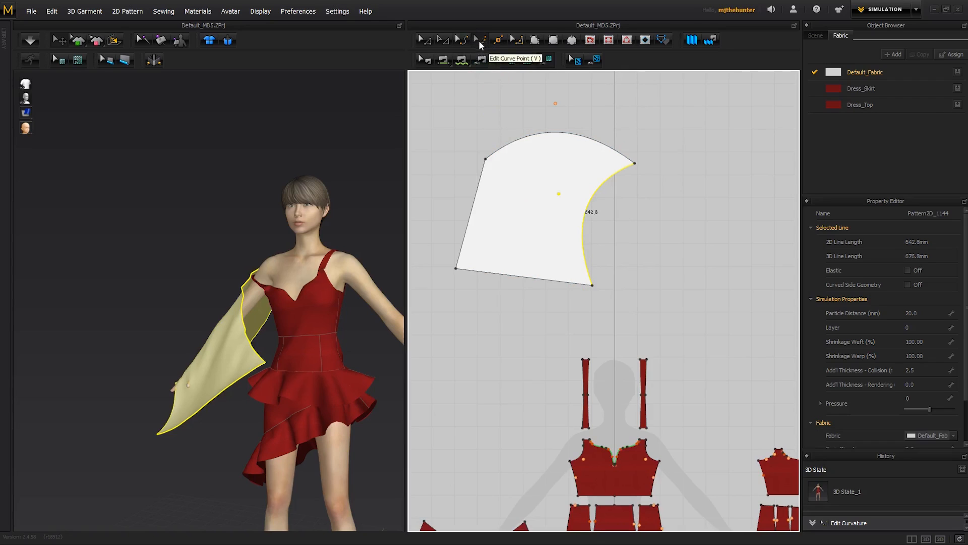
{"action": "mouse_move", "coordinate": [488, 60]}
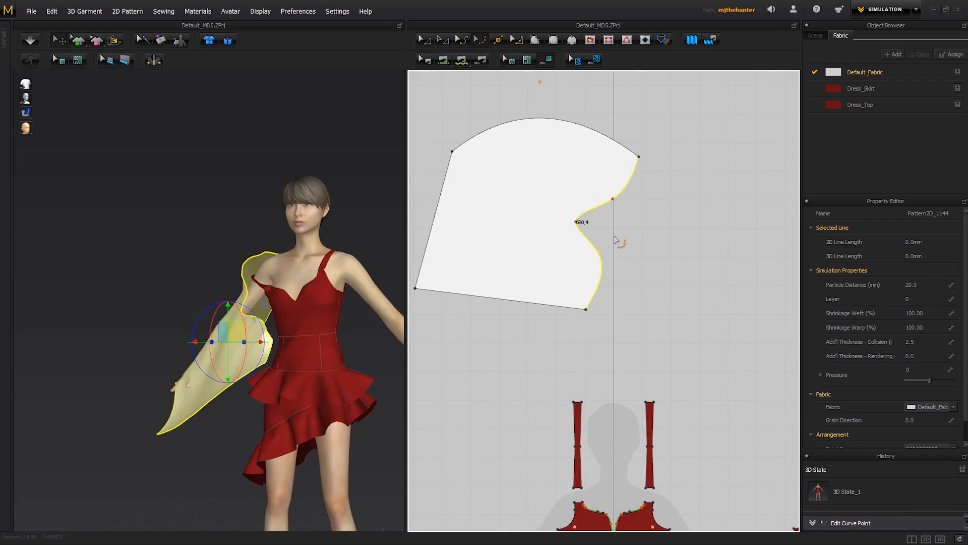
{"action": "mouse_move", "coordinate": [610, 212]}
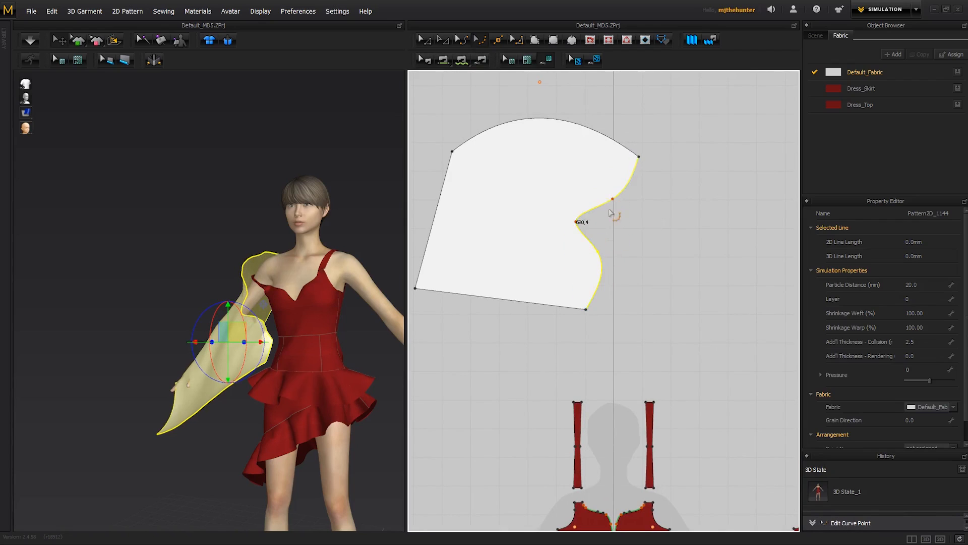
{"action": "left_click", "coordinate": [611, 201]}
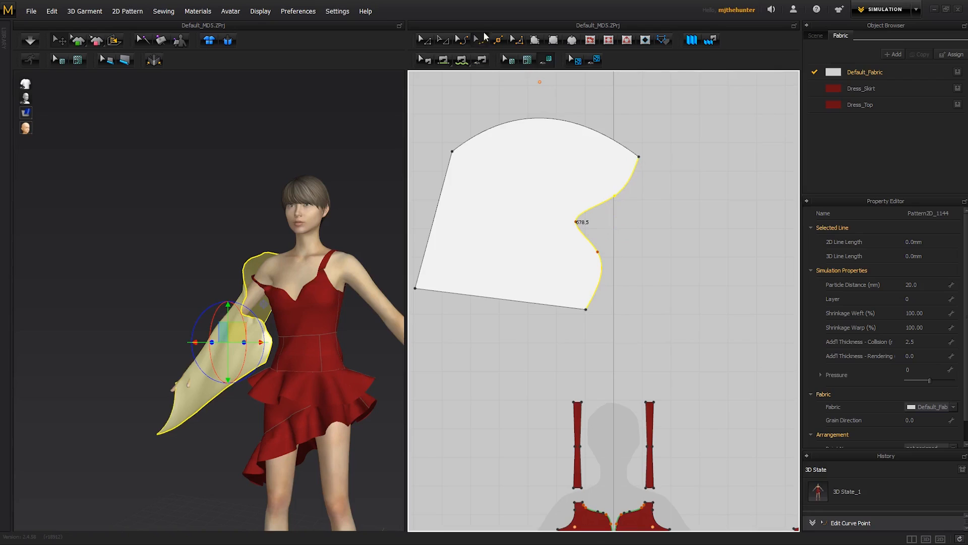
{"action": "mouse_move", "coordinate": [480, 39]}
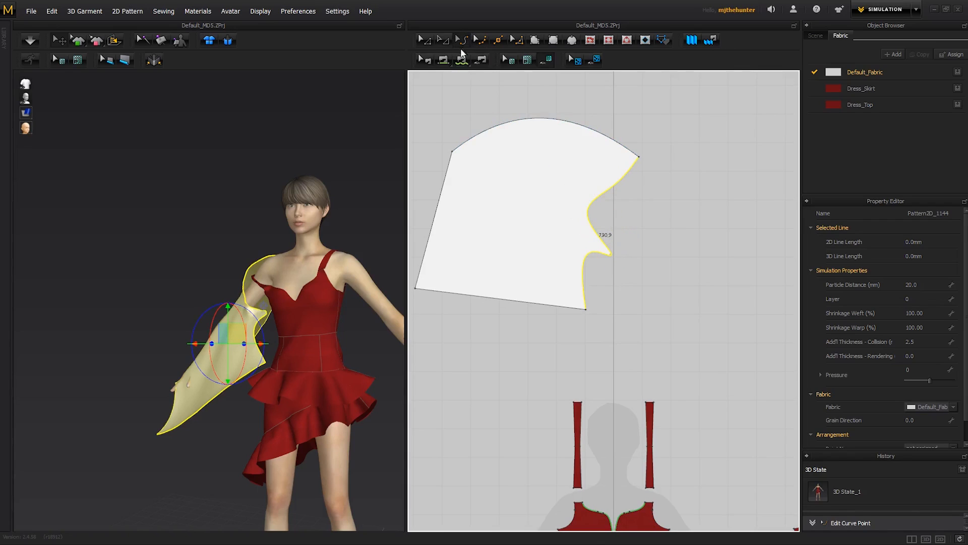
{"action": "mouse_move", "coordinate": [461, 60]}
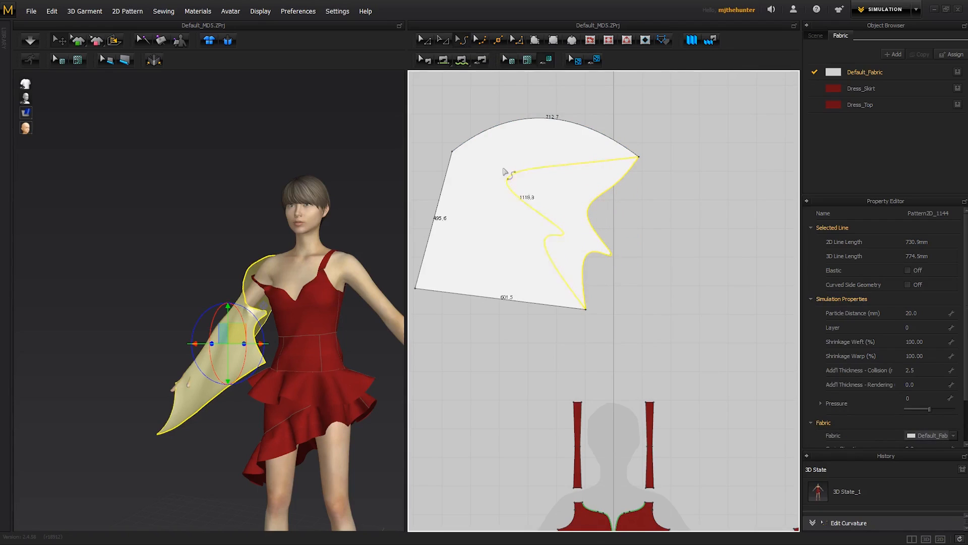
{"action": "left_click_drag", "start_coordinate": [512, 174], "coordinate": [565, 196]}
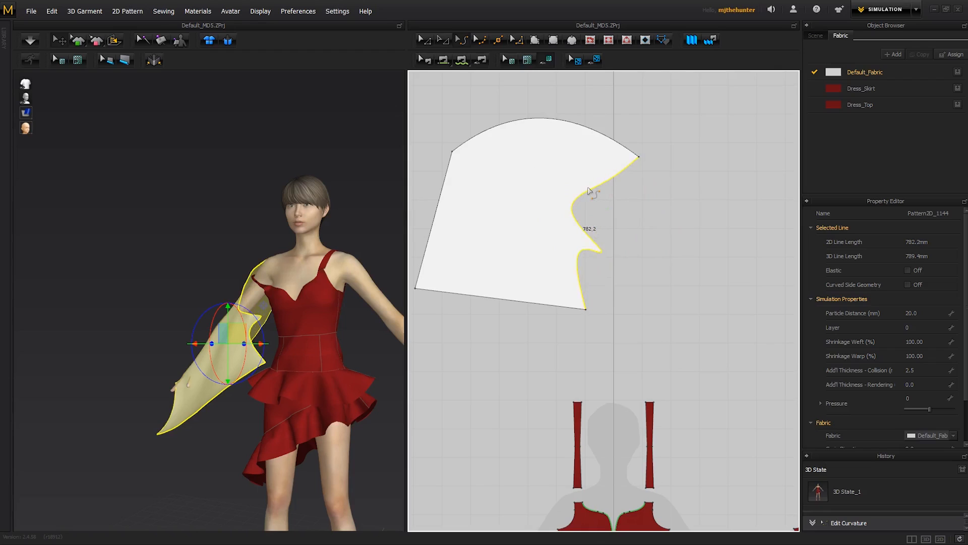
{"action": "left_click", "coordinate": [659, 252]}
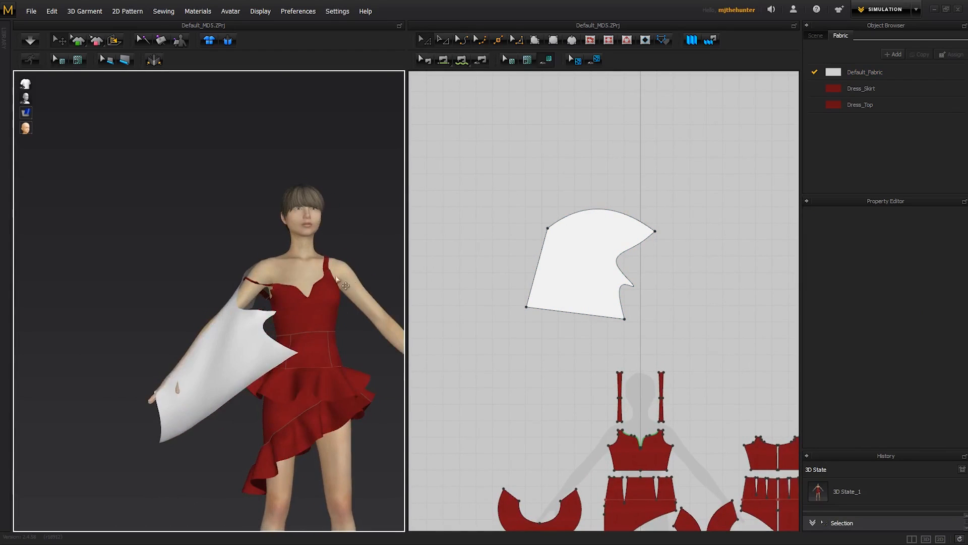
- Simulate again so the reshaped piece hangs loosely from the shoulder and arm
{"action": "left_click", "coordinate": [30, 39]}
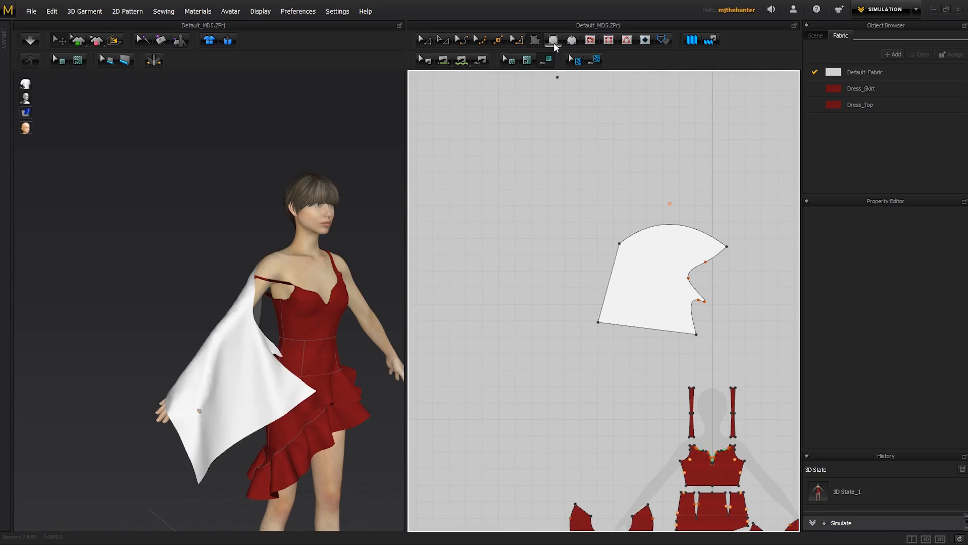
{"action": "mouse_move", "coordinate": [571, 41]}
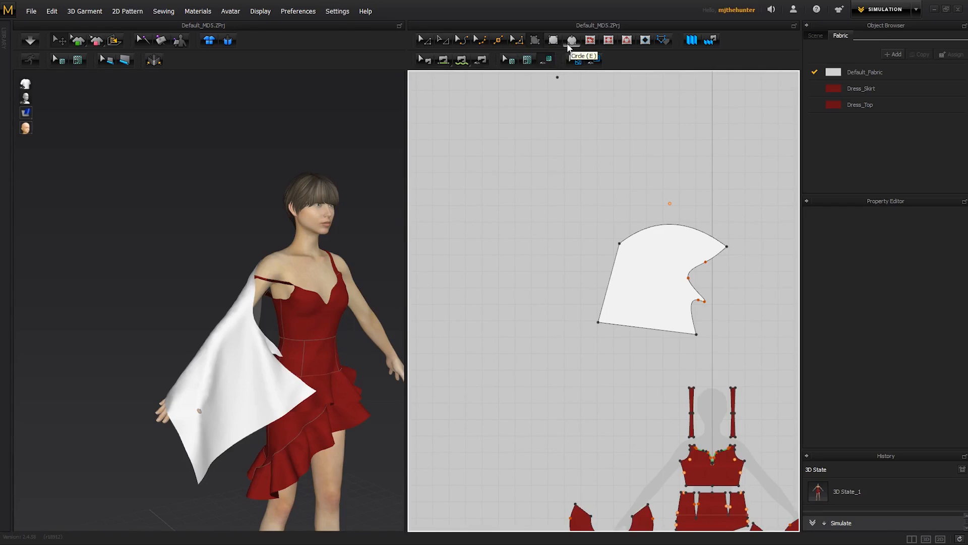
{"action": "mouse_move", "coordinate": [553, 73]}
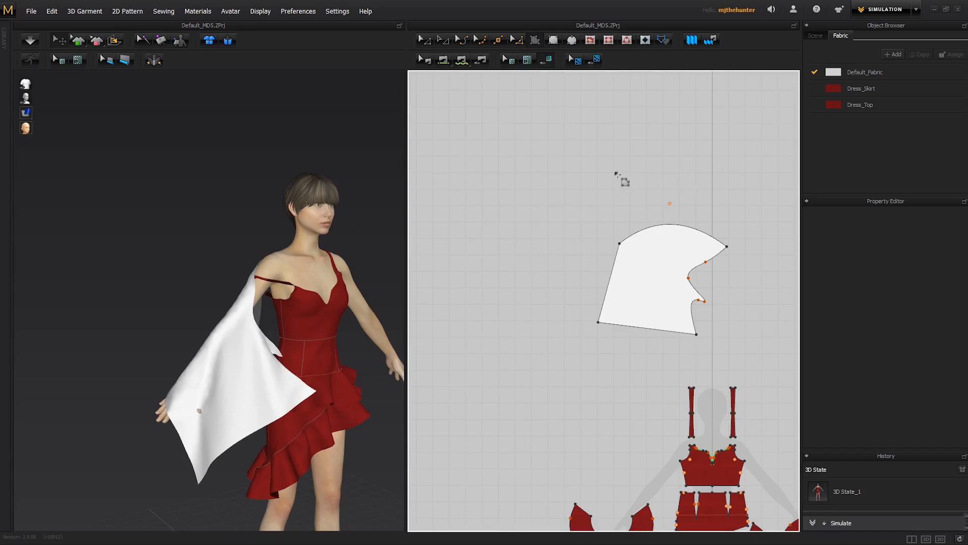
{"action": "mouse_move", "coordinate": [548, 190]}
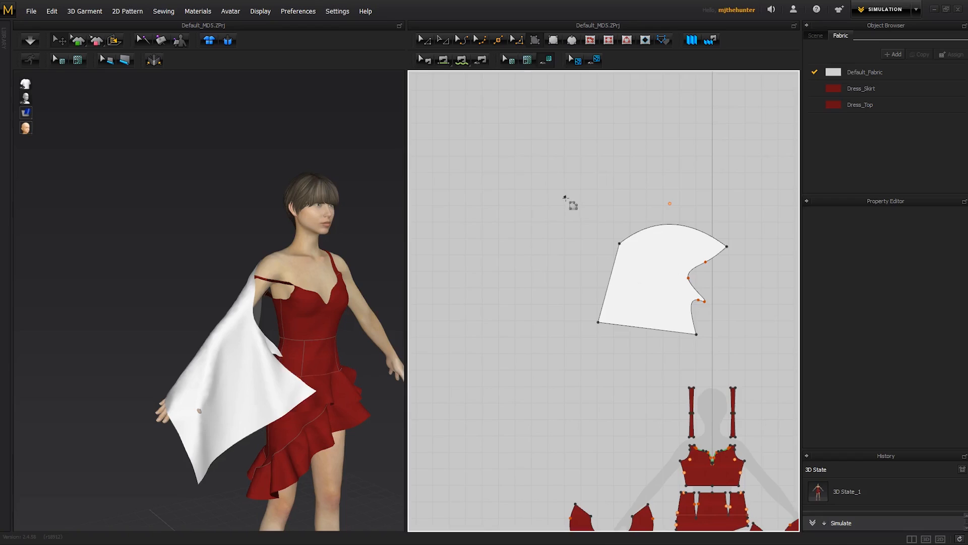
{"action": "mouse_move", "coordinate": [581, 247]}
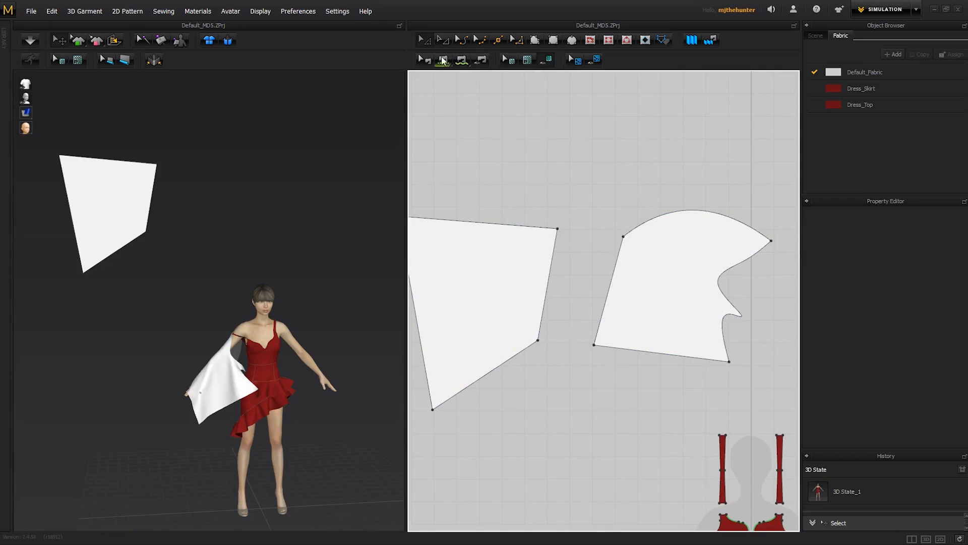
{"action": "mouse_move", "coordinate": [442, 60]}
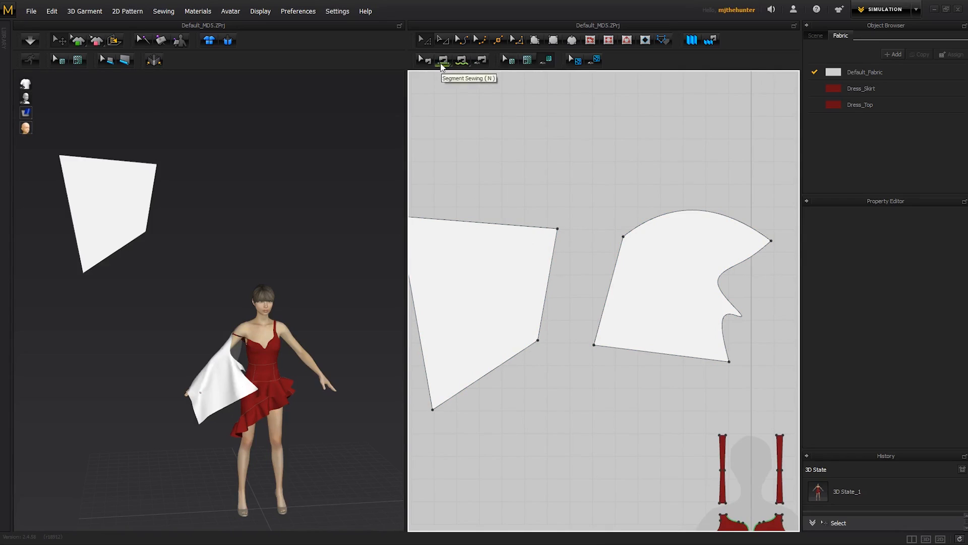
{"action": "mouse_move", "coordinate": [445, 69]}
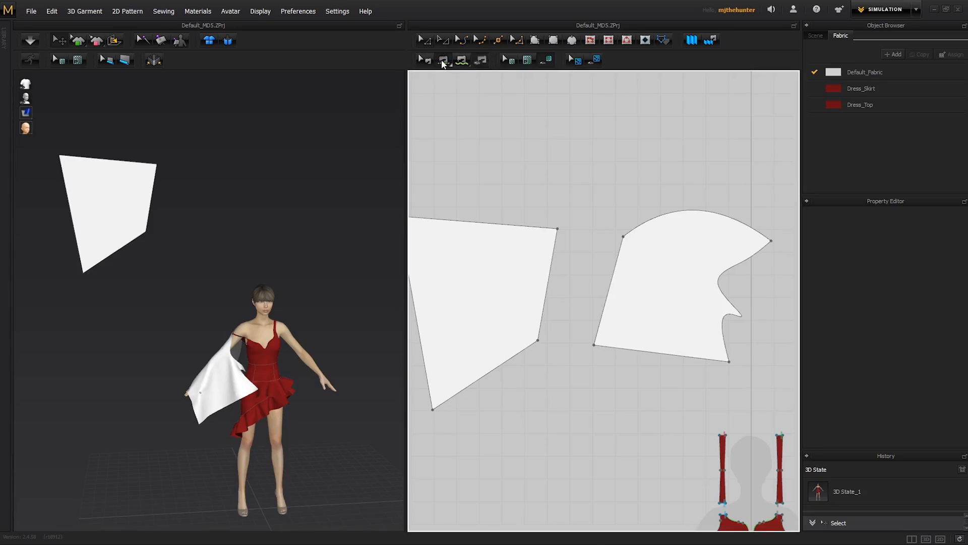
- Start a Segment Sewing seam between the two white pieces' facing edges
{"action": "left_click", "coordinate": [547, 287]}
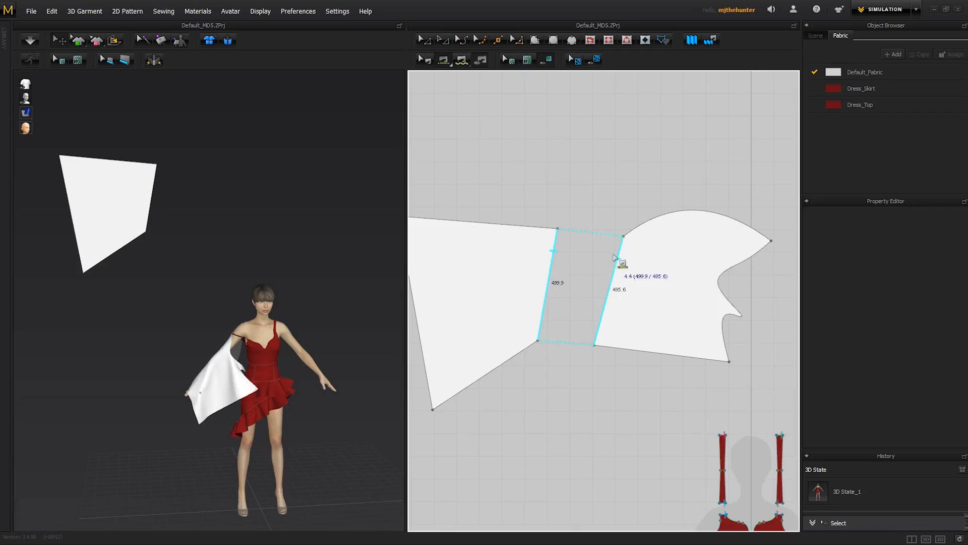
{"action": "mouse_move", "coordinate": [621, 261]}
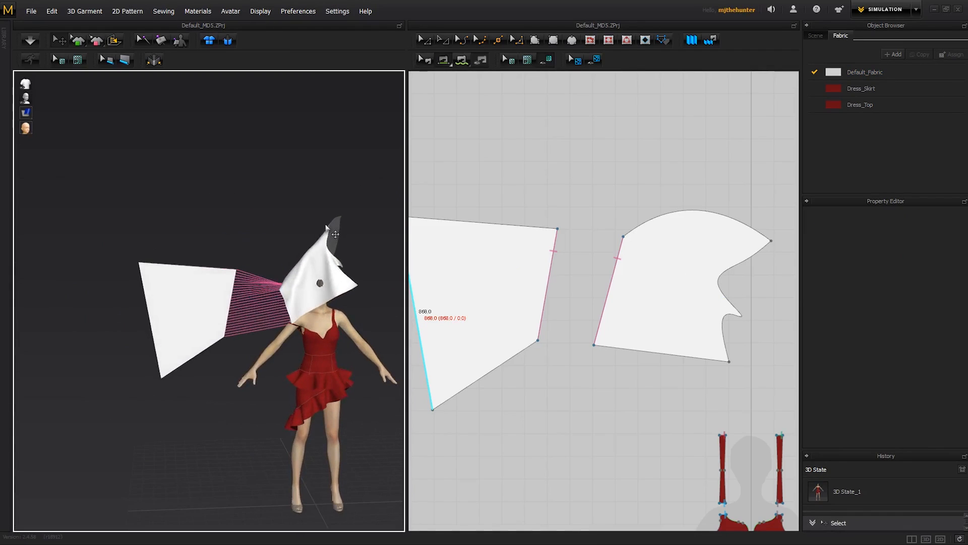
- Run and then stop the simulation so the sewn pieces hang crumpled beside the avatar
{"action": "left_click", "coordinate": [29, 40]}
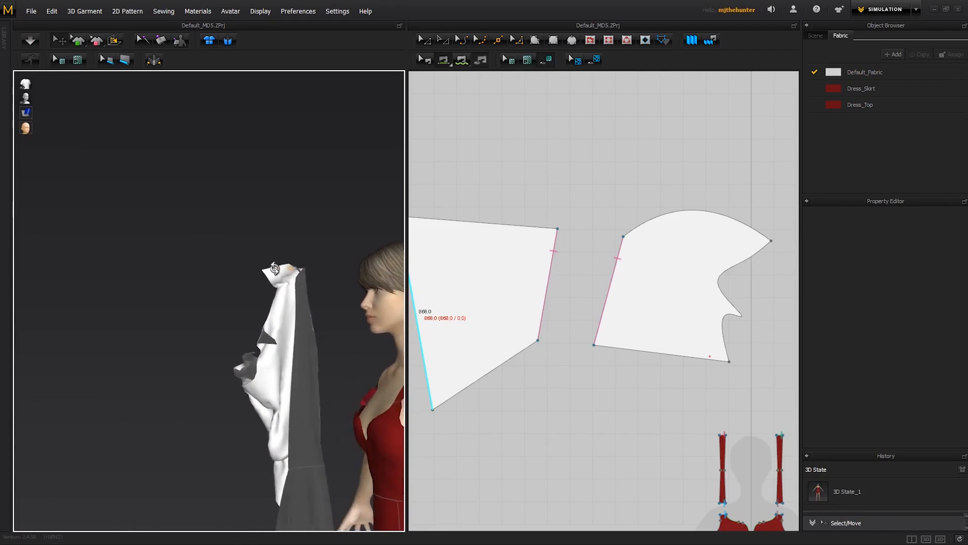
{"action": "left_click", "coordinate": [30, 40]}
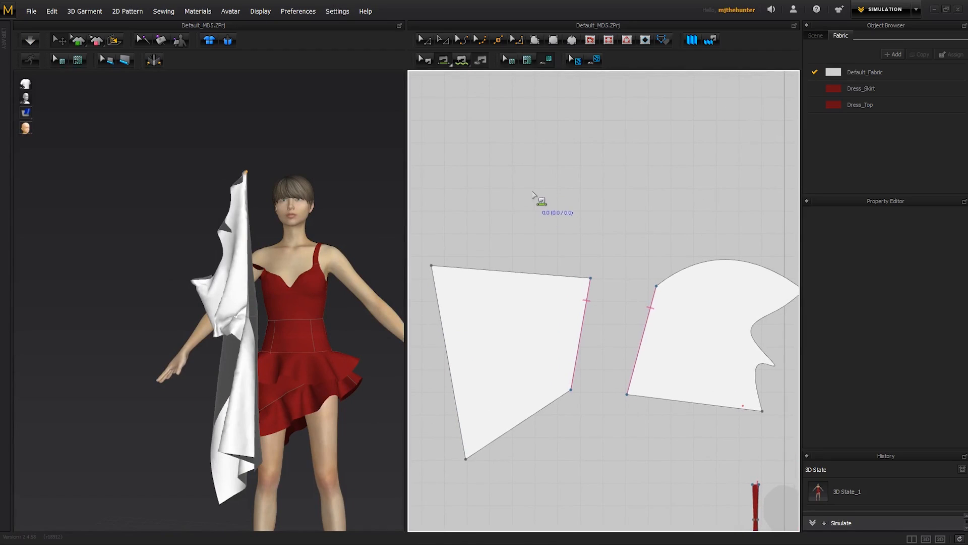
{"action": "mouse_move", "coordinate": [635, 292]}
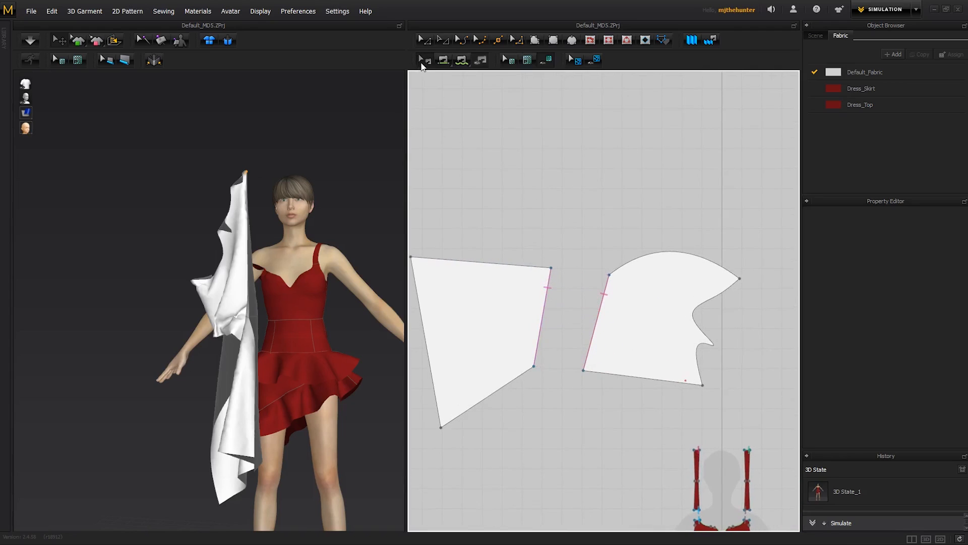
{"action": "mouse_move", "coordinate": [422, 60]}
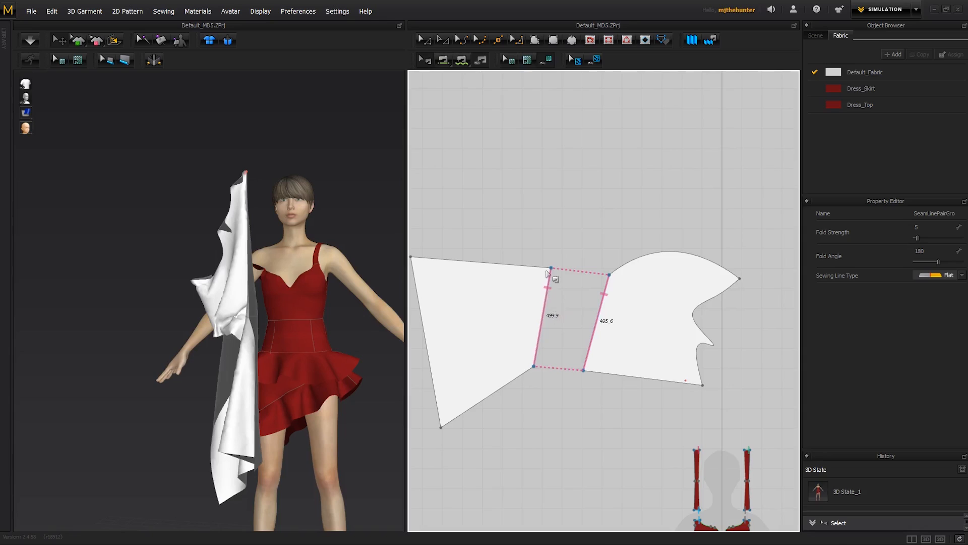
- Select and delete the seam between the two white pieces
{"action": "left_click", "coordinate": [488, 357]}
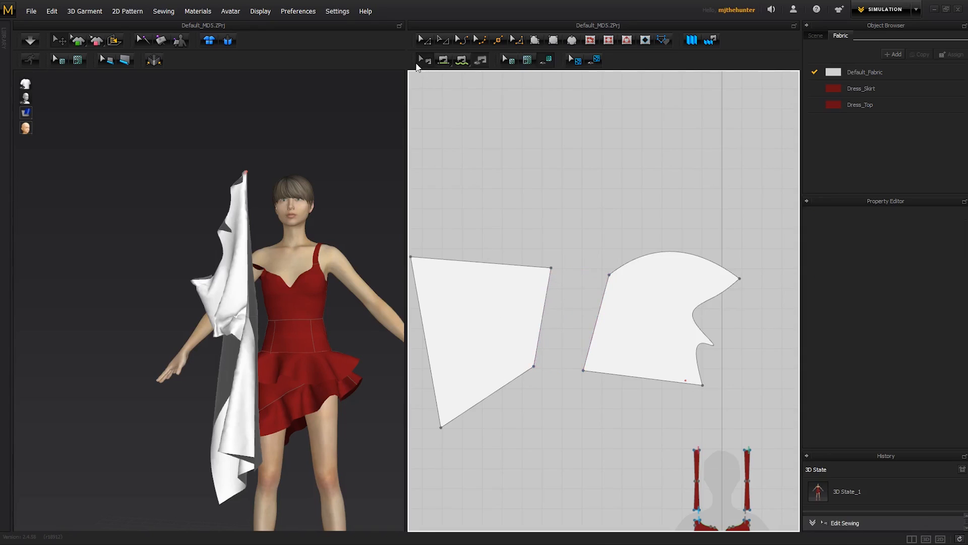
{"action": "mouse_move", "coordinate": [558, 298]}
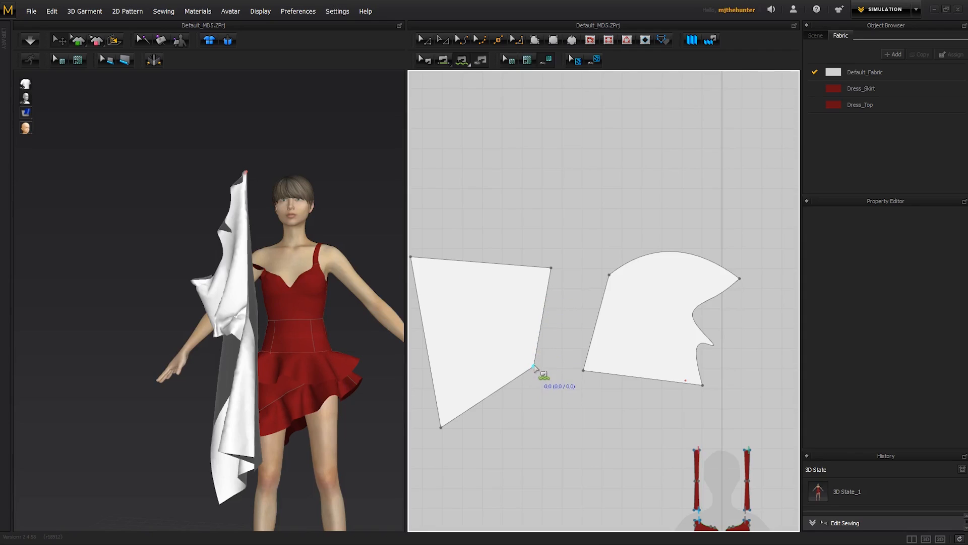
- Free-sew a 270.2 segment to the 495.6 curved edge, then simulate and stop
{"action": "left_click_drag", "start_coordinate": [534, 368], "coordinate": [549, 287]}
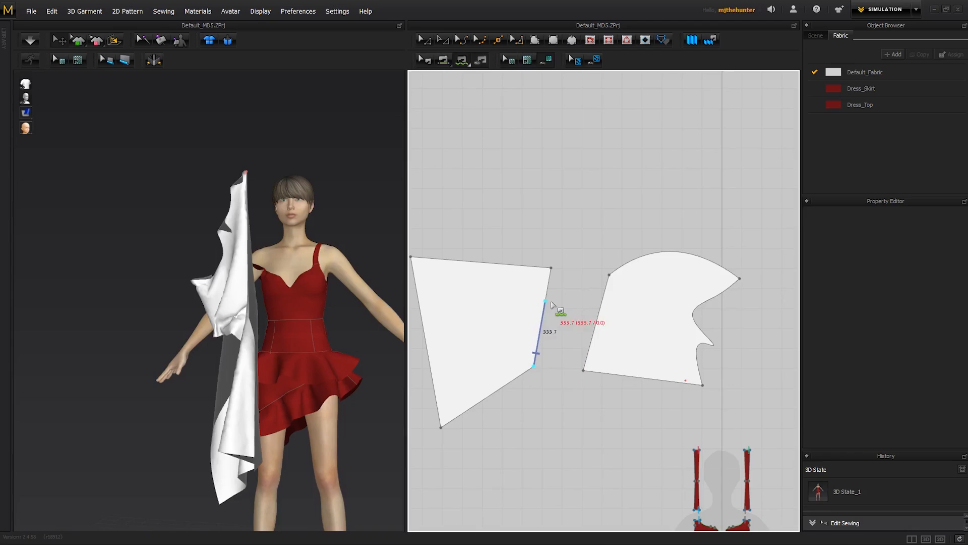
{"action": "left_click_drag", "start_coordinate": [545, 301], "coordinate": [552, 268]}
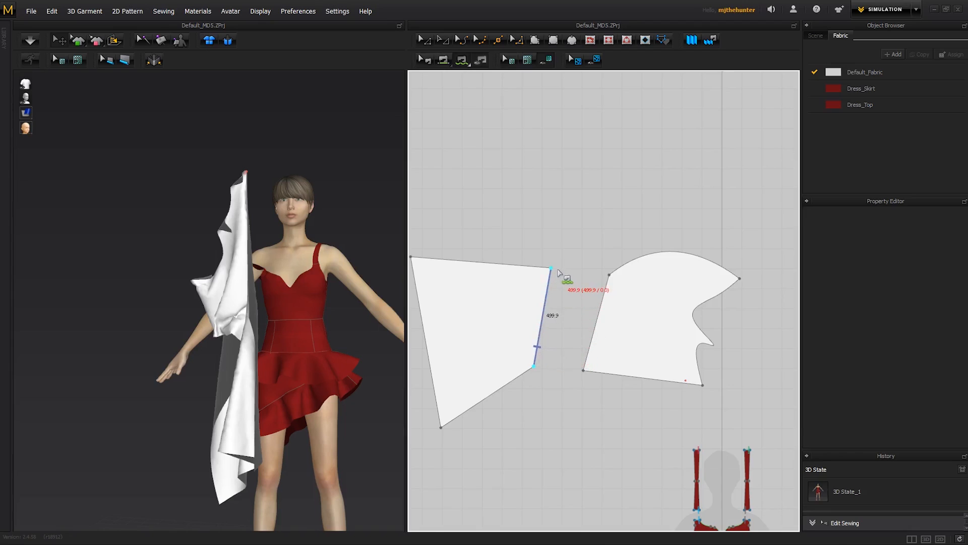
{"action": "left_click_drag", "start_coordinate": [550, 269], "coordinate": [550, 275]}
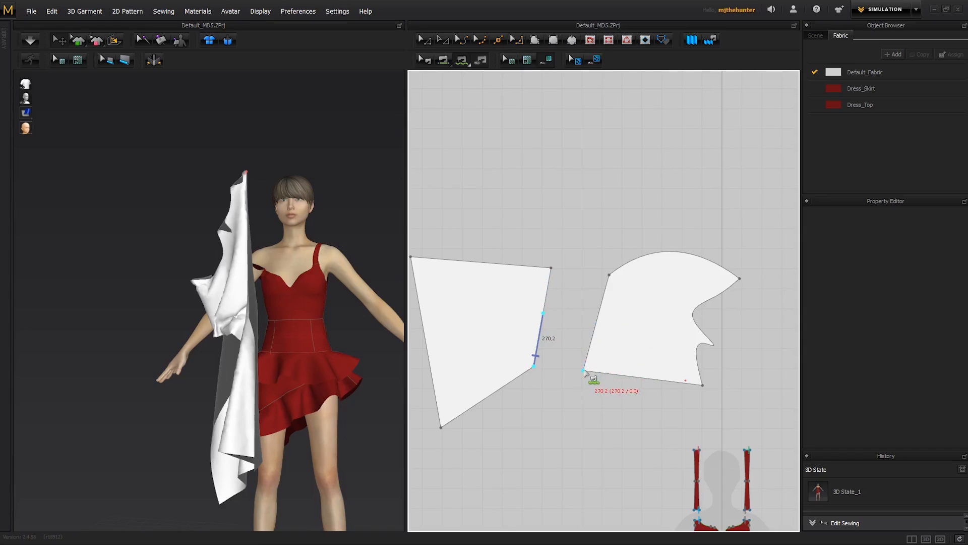
{"action": "left_click_drag", "start_coordinate": [533, 364], "coordinate": [585, 316]}
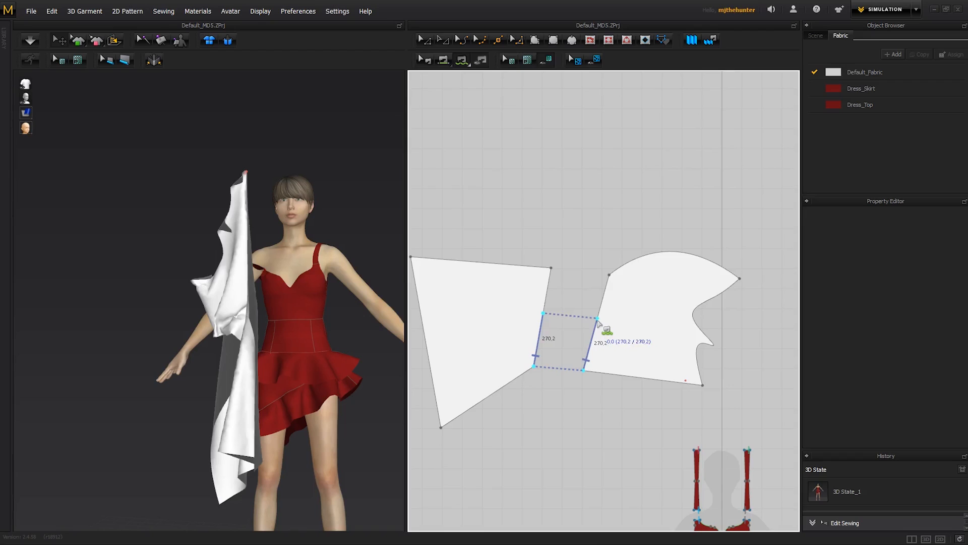
{"action": "mouse_move", "coordinate": [599, 325]}
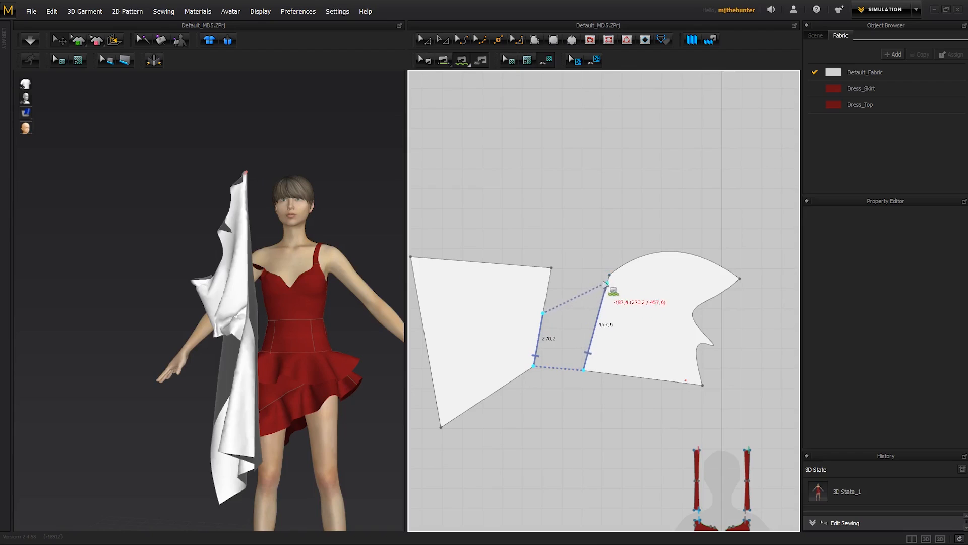
{"action": "left_click_drag", "start_coordinate": [608, 284], "coordinate": [608, 277]}
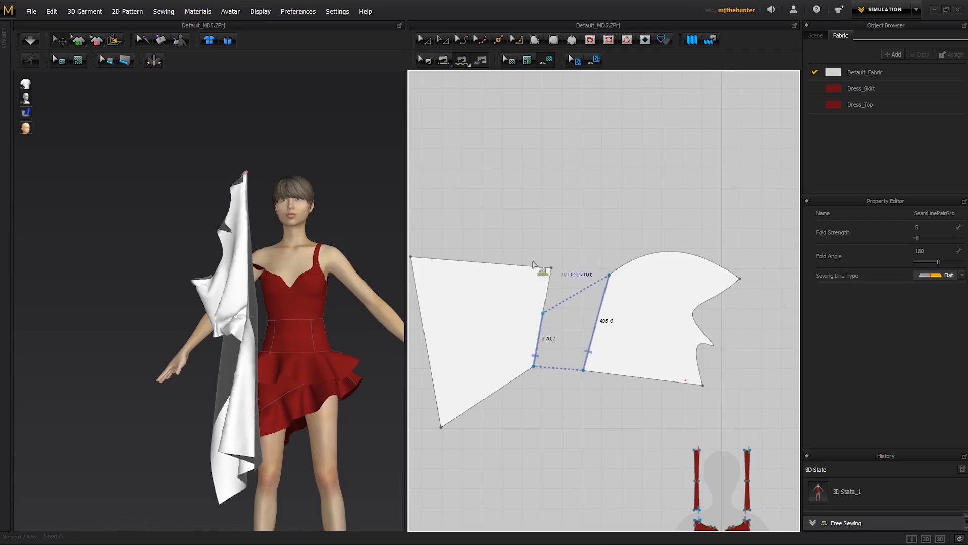
{"action": "left_click", "coordinate": [29, 39]}
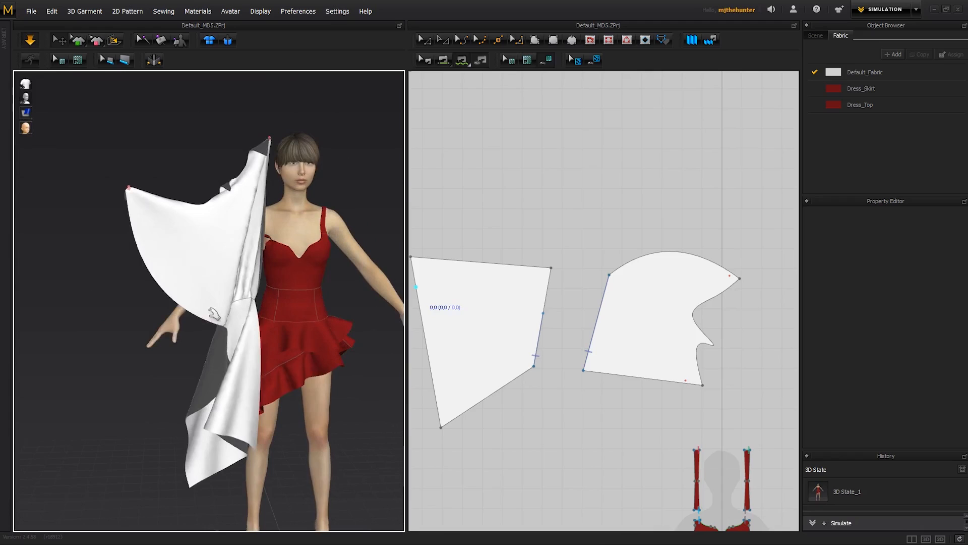
{"action": "left_click", "coordinate": [617, 273]}
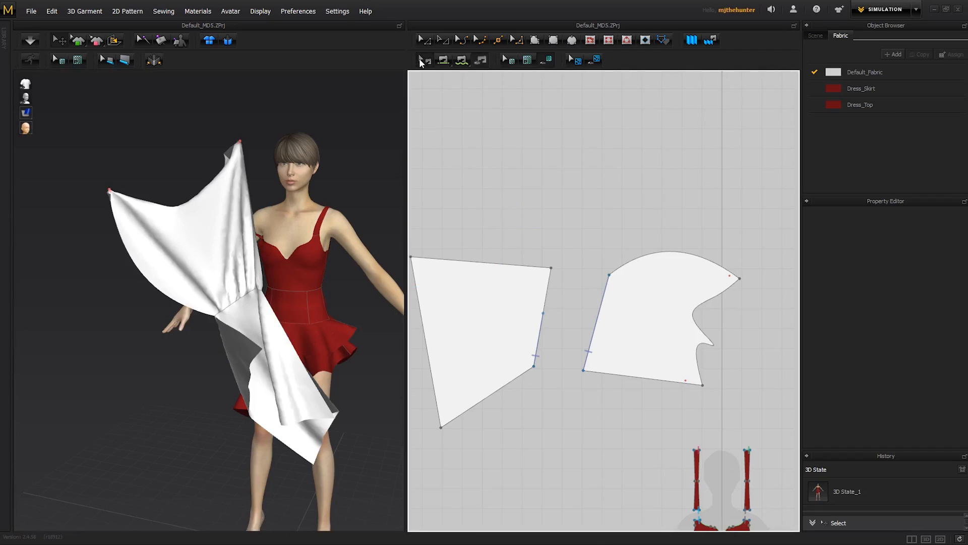
{"action": "mouse_move", "coordinate": [424, 60]}
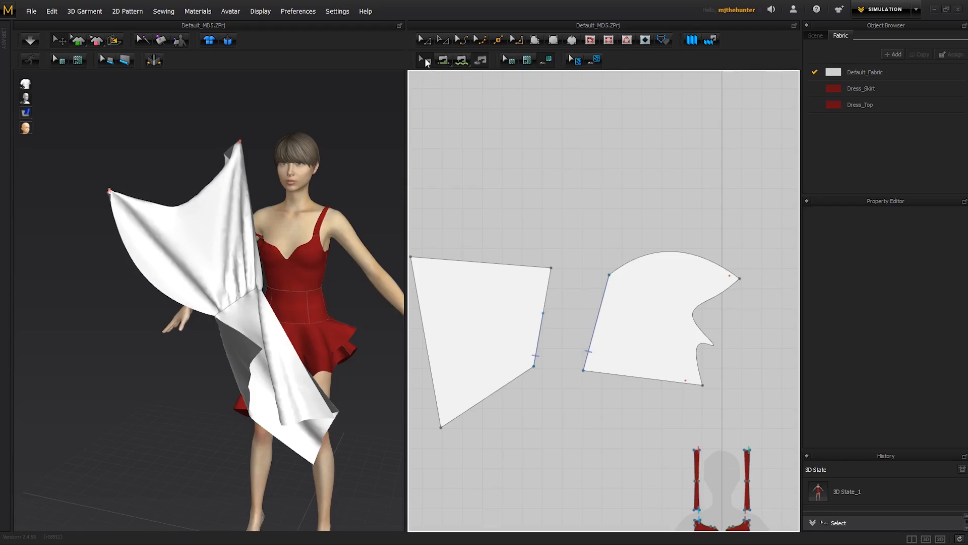
{"action": "mouse_move", "coordinate": [475, 97]}
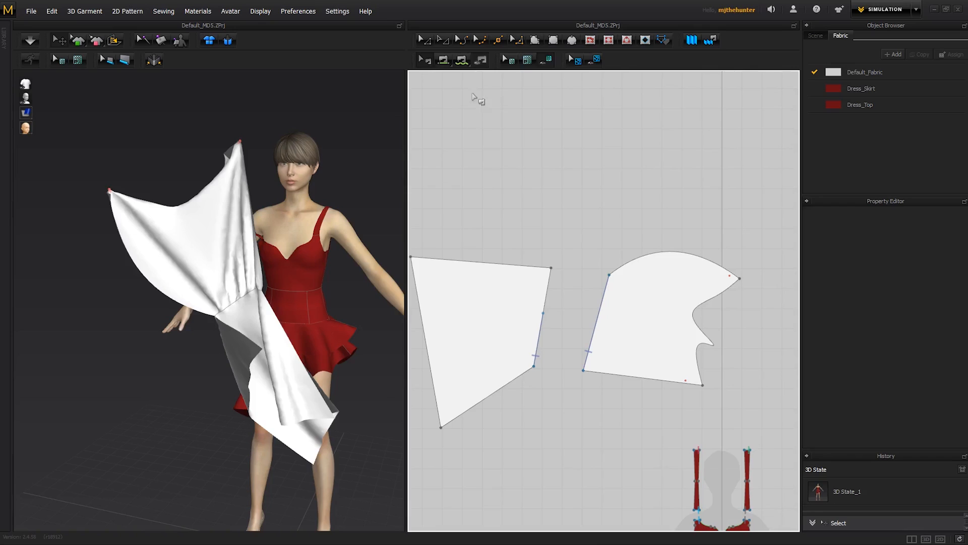
{"action": "mouse_move", "coordinate": [468, 81]}
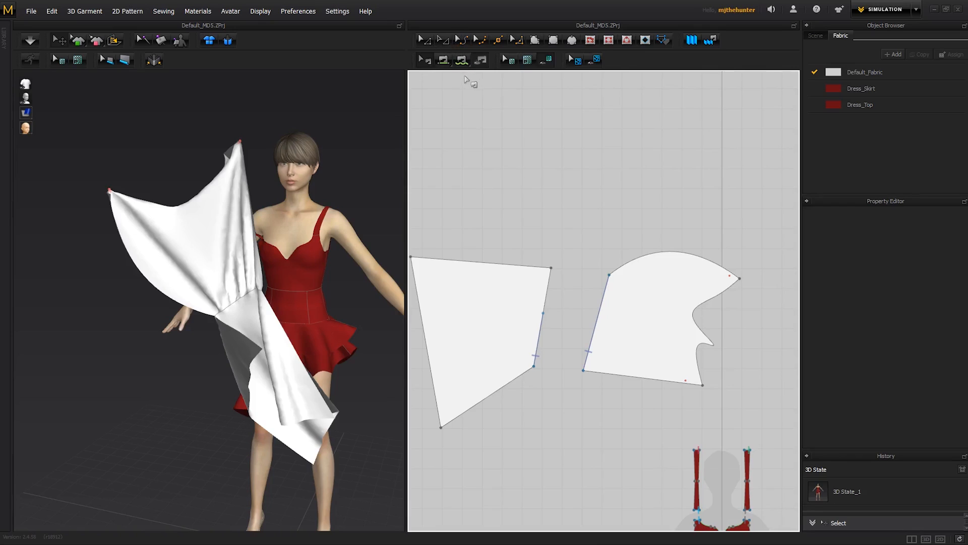
{"action": "mouse_move", "coordinate": [462, 60]}
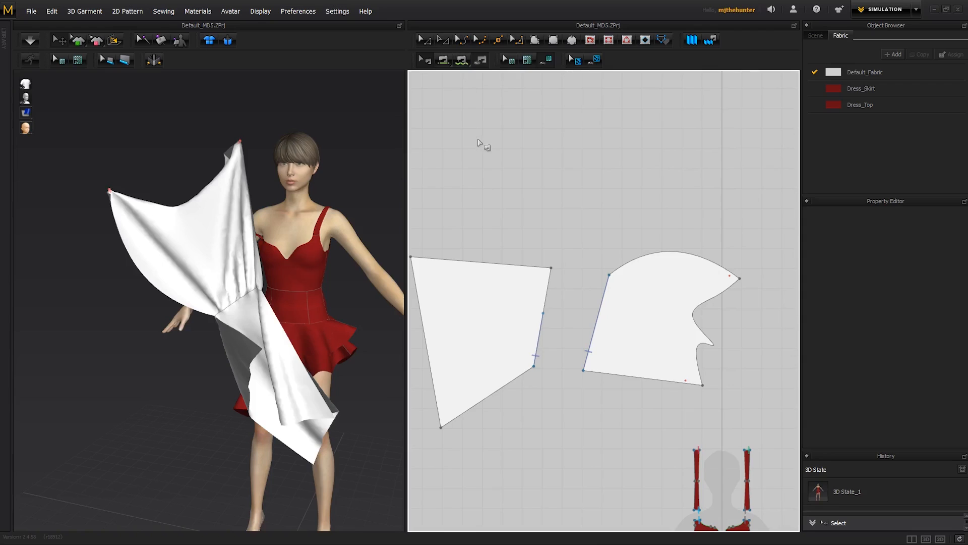
{"action": "mouse_move", "coordinate": [526, 181]}
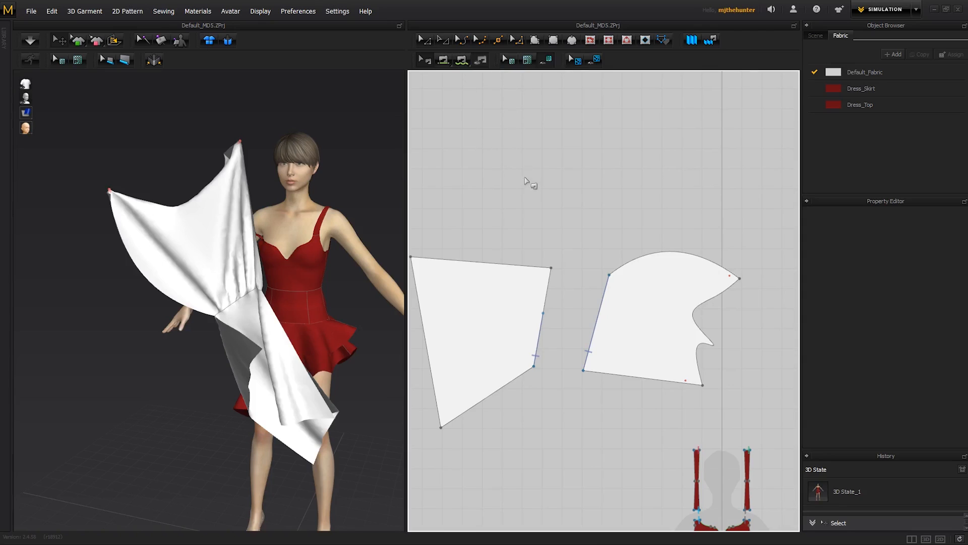
{"action": "mouse_move", "coordinate": [459, 106]}
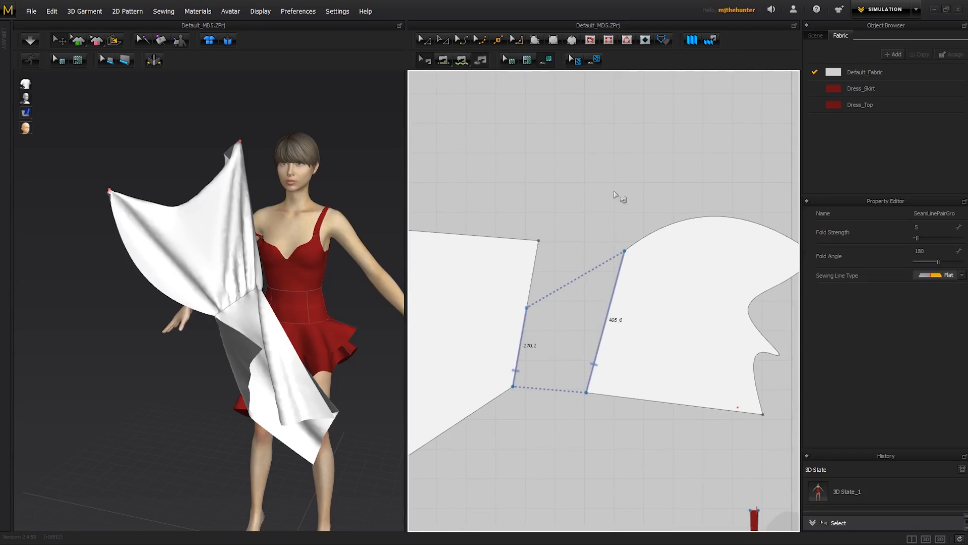
{"action": "mouse_move", "coordinate": [537, 354]}
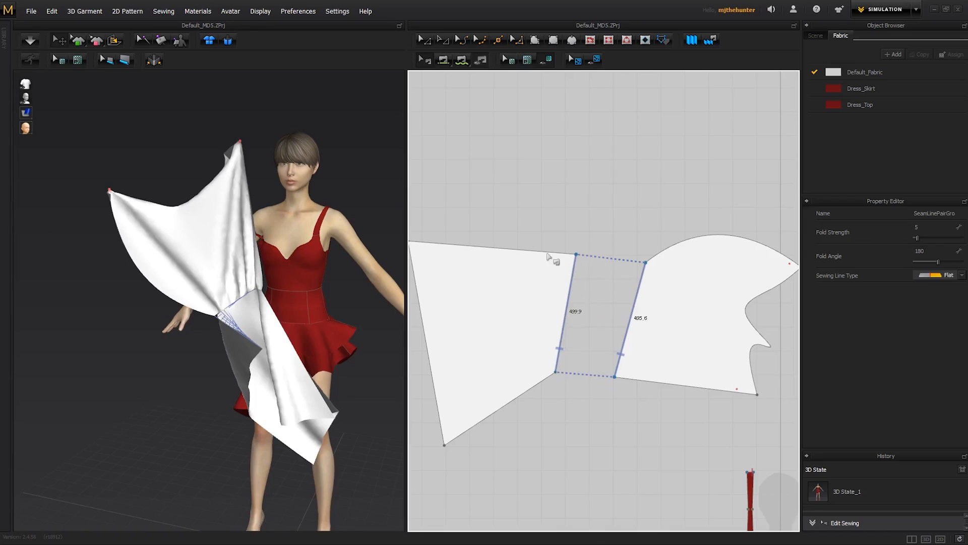
{"action": "mouse_move", "coordinate": [705, 369]}
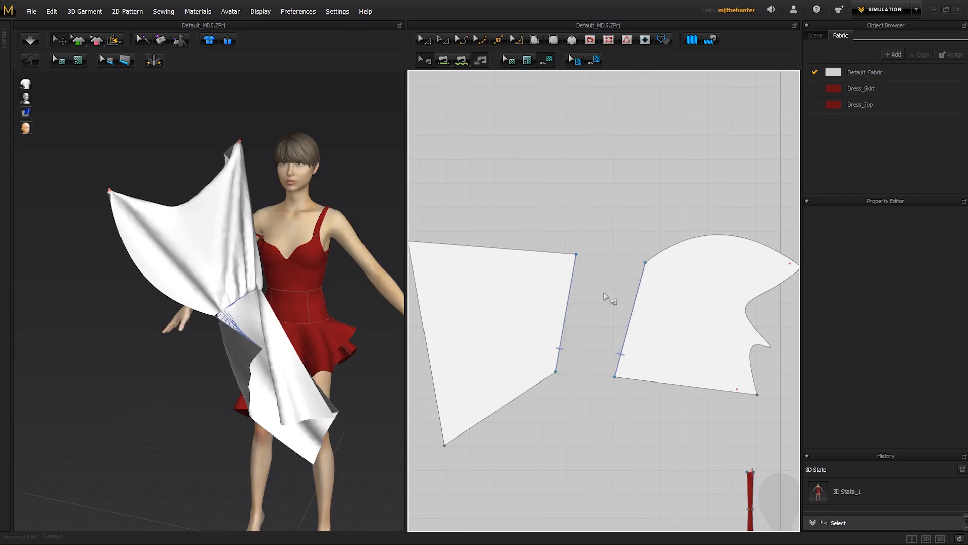
{"action": "mouse_move", "coordinate": [369, 299]}
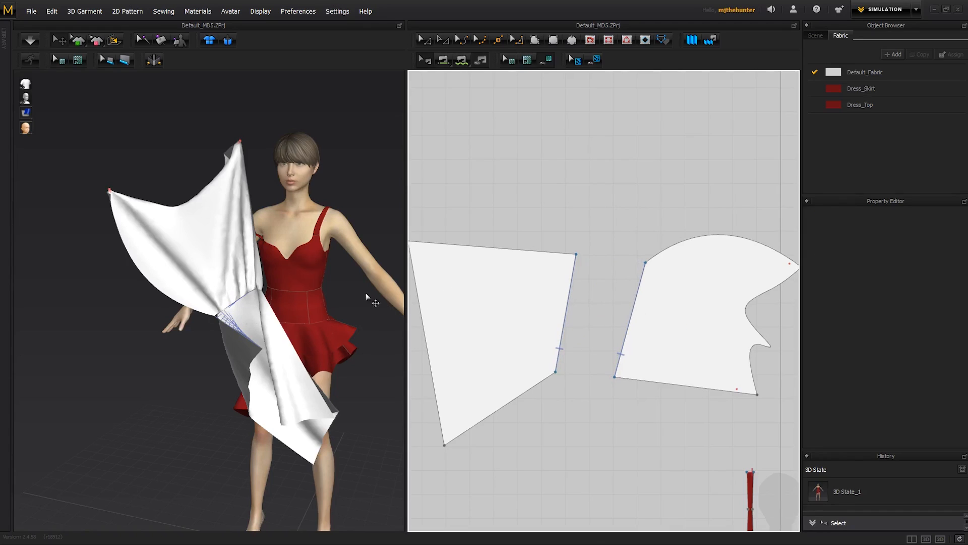
{"action": "mouse_move", "coordinate": [317, 312]}
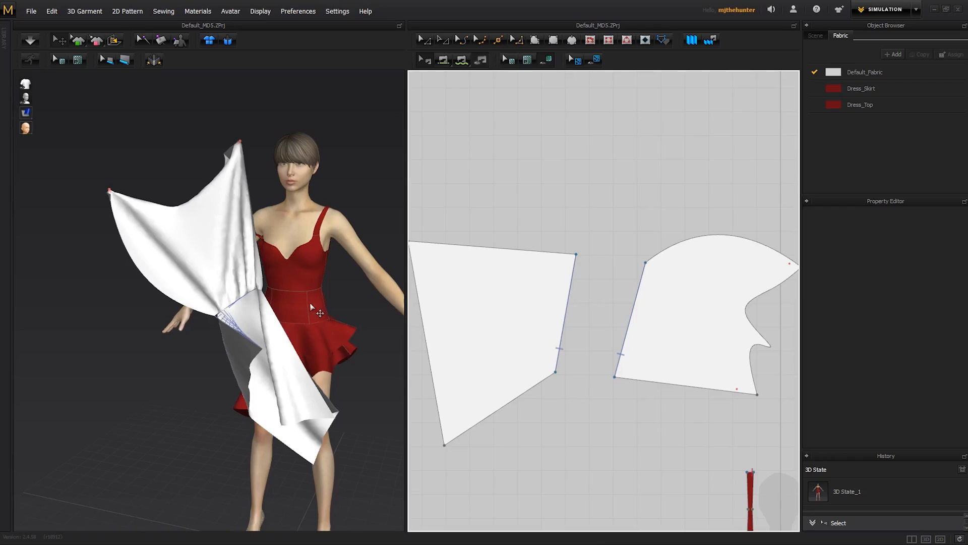
{"action": "mouse_move", "coordinate": [398, 313]}
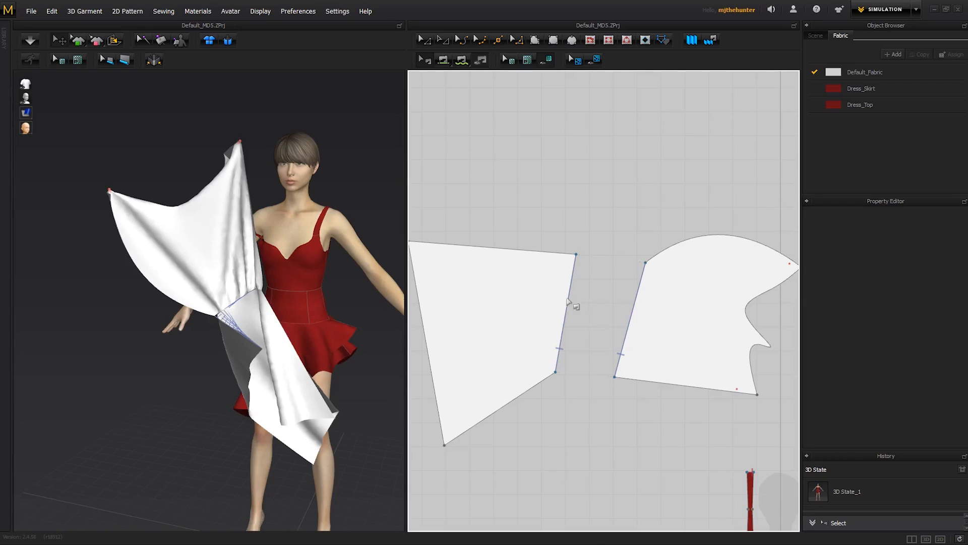
{"action": "mouse_move", "coordinate": [647, 162]}
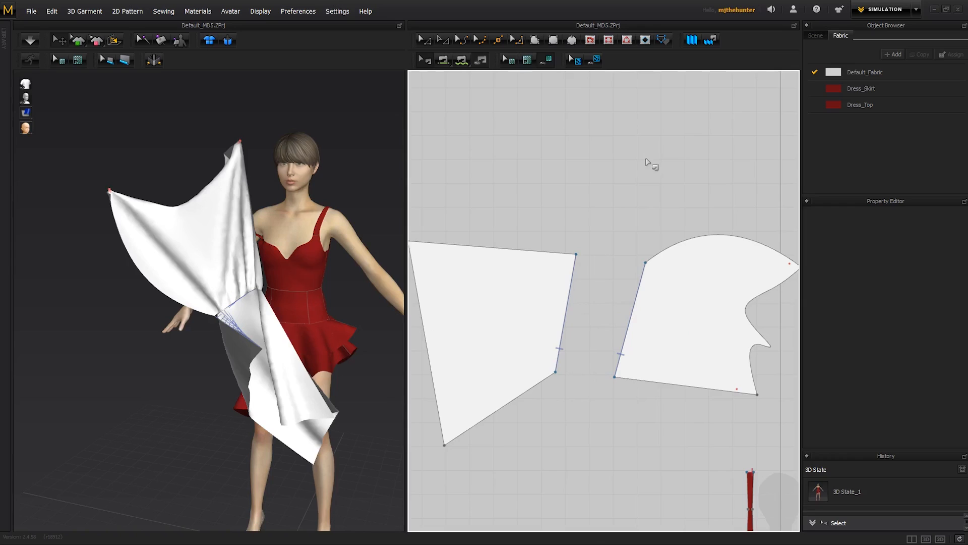
{"action": "mouse_move", "coordinate": [270, 216]}
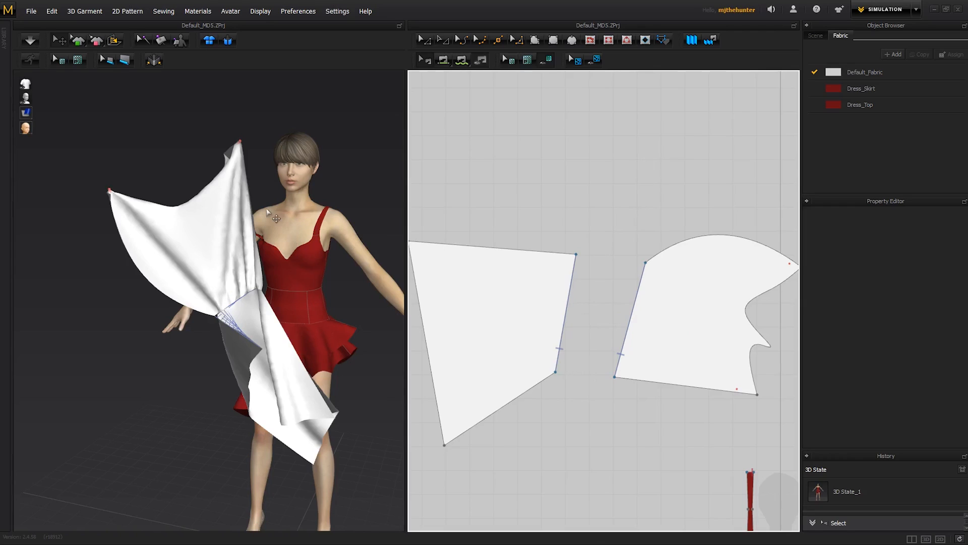
{"action": "mouse_move", "coordinate": [618, 330]}
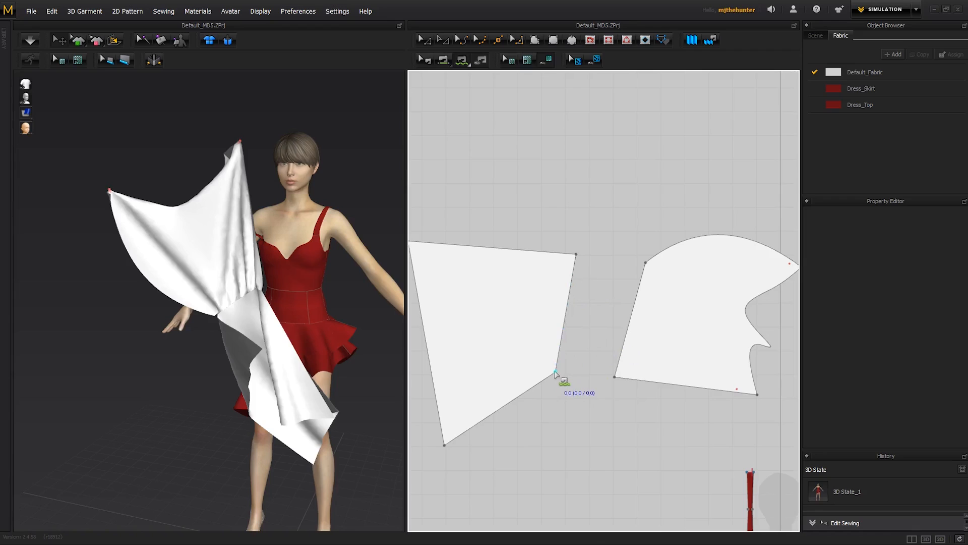
- Mark the four-sided pattern's right edge (386.8) as the first sewing segment
{"action": "left_click_drag", "start_coordinate": [556, 372], "coordinate": [569, 281]}
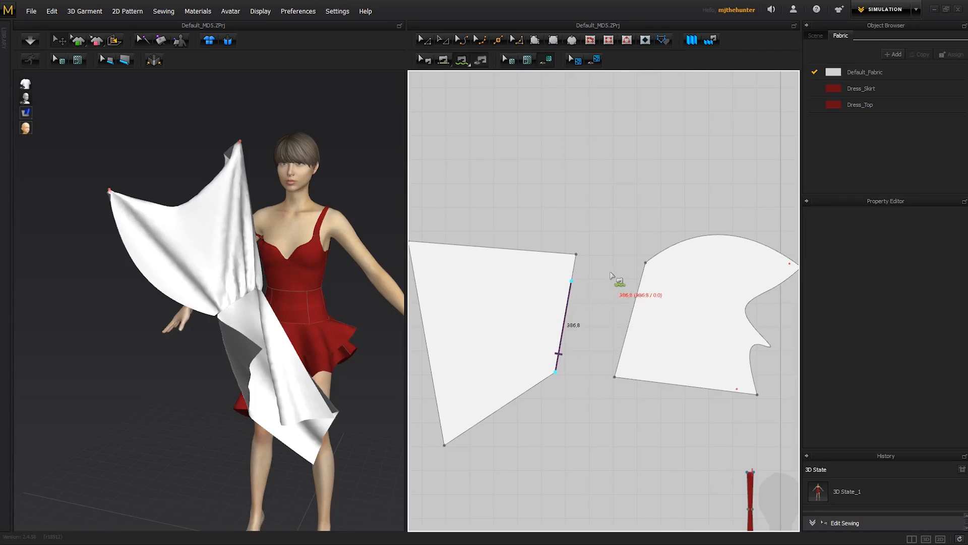
{"action": "mouse_move", "coordinate": [646, 270]}
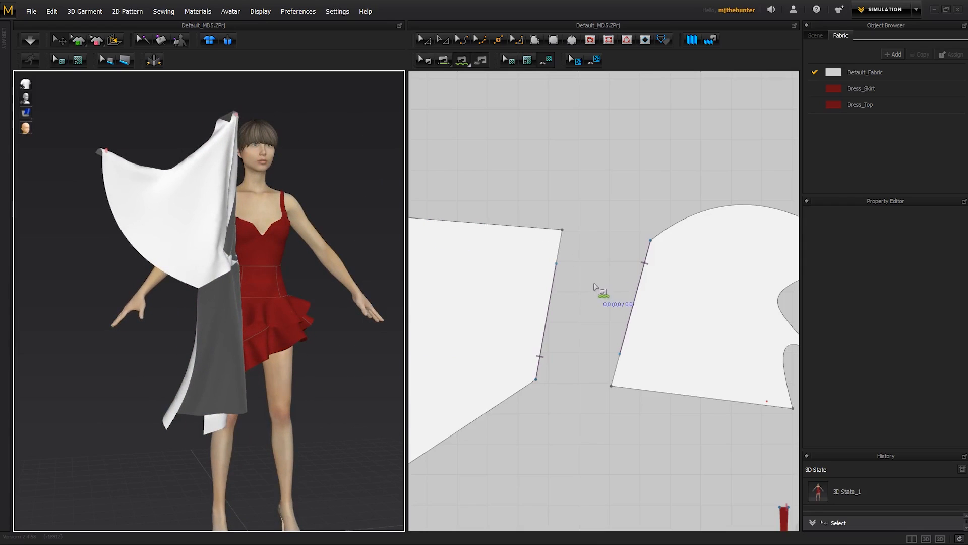
{"action": "mouse_move", "coordinate": [596, 256]}
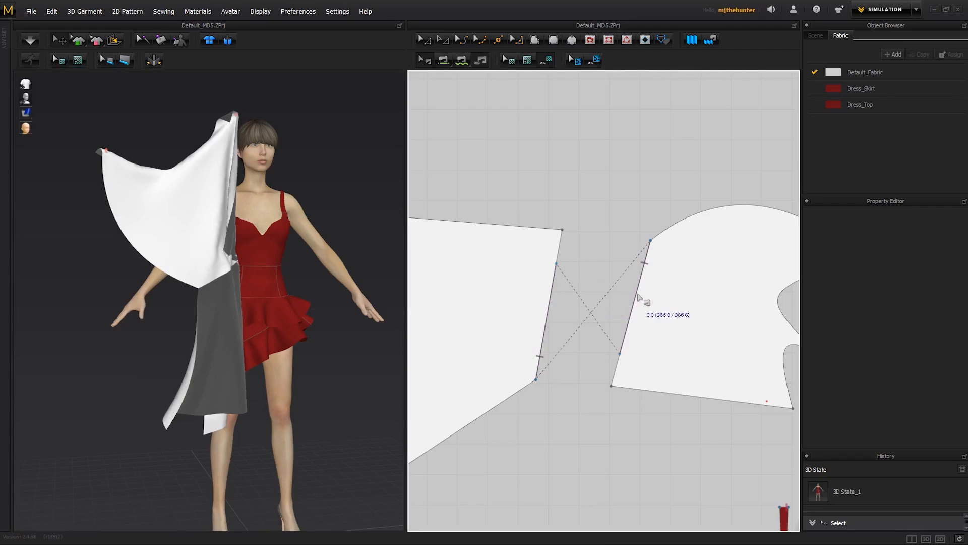
- Reverse the crossed seam with Reverse Sewing so its lines stop twisting, then deselect
{"action": "right_click", "coordinate": [640, 300]}
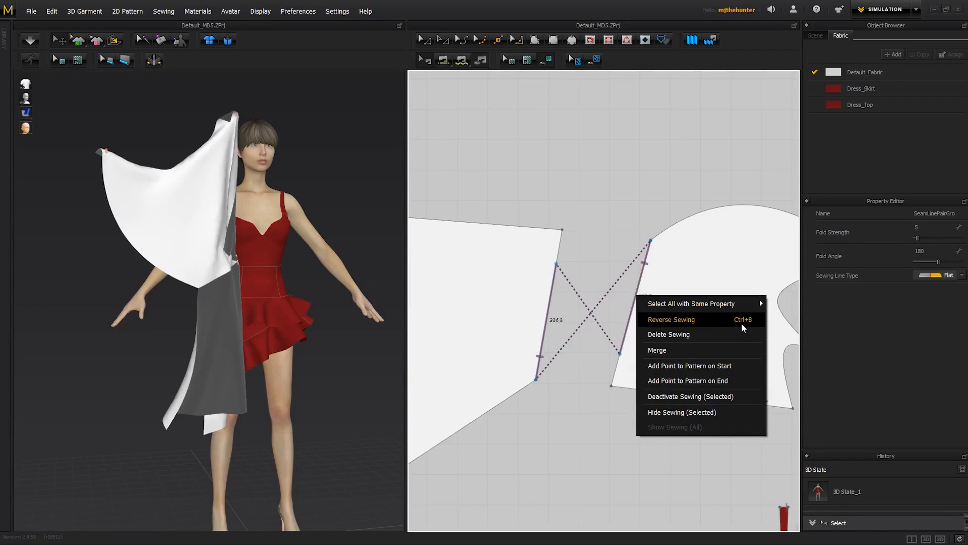
{"action": "mouse_move", "coordinate": [706, 324]}
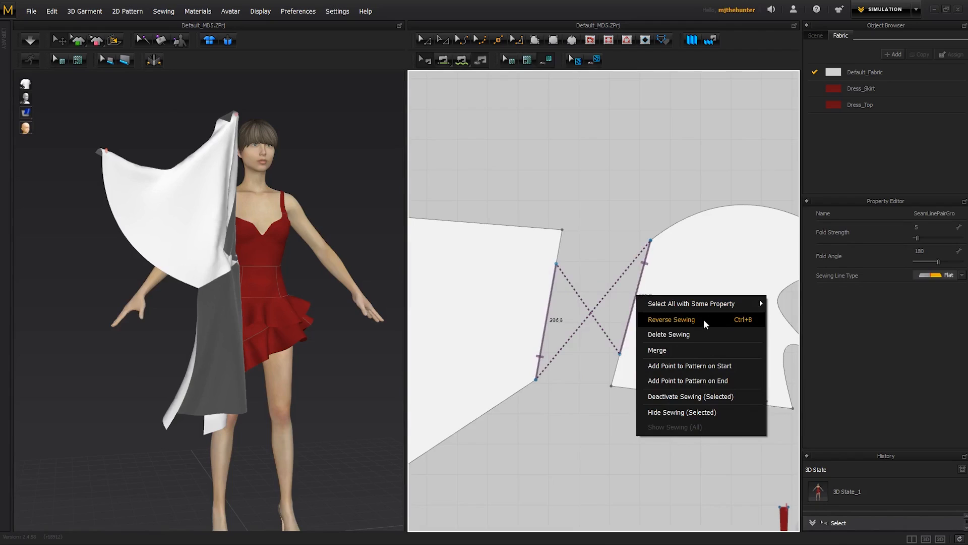
{"action": "left_click", "coordinate": [671, 319]}
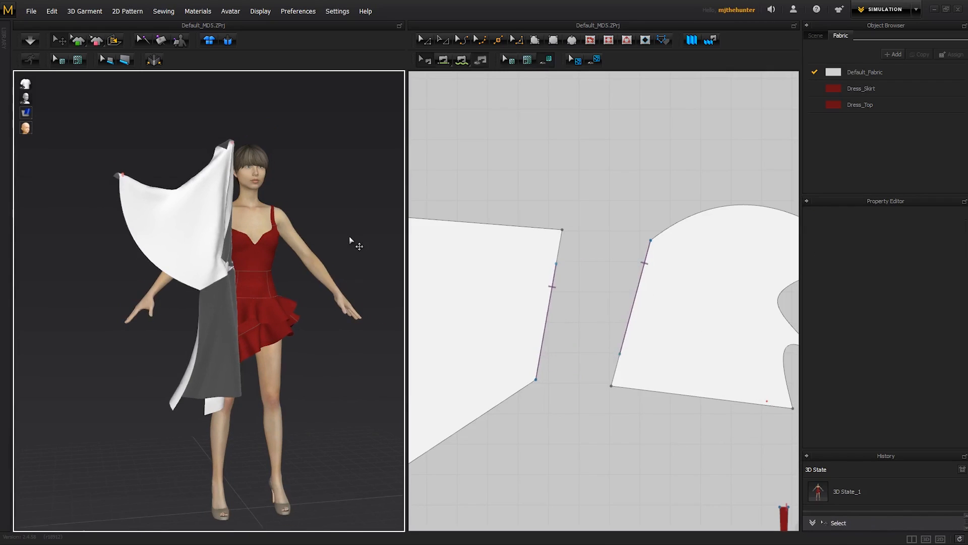
{"action": "left_click", "coordinate": [30, 40]}
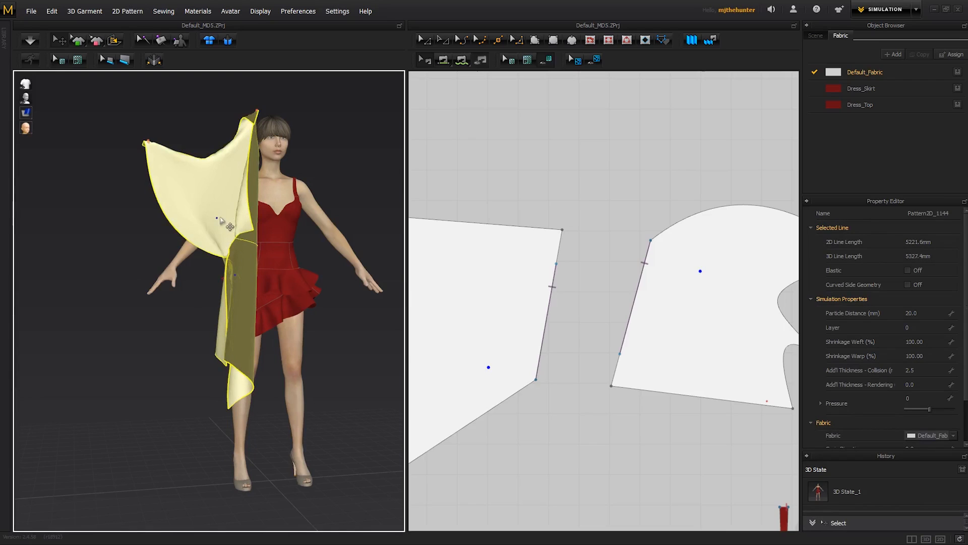
- Apply Reset 2D Arrangement and Reset 3D Arrangement to the white patterns, then deselect
{"action": "right_click", "coordinate": [222, 220]}
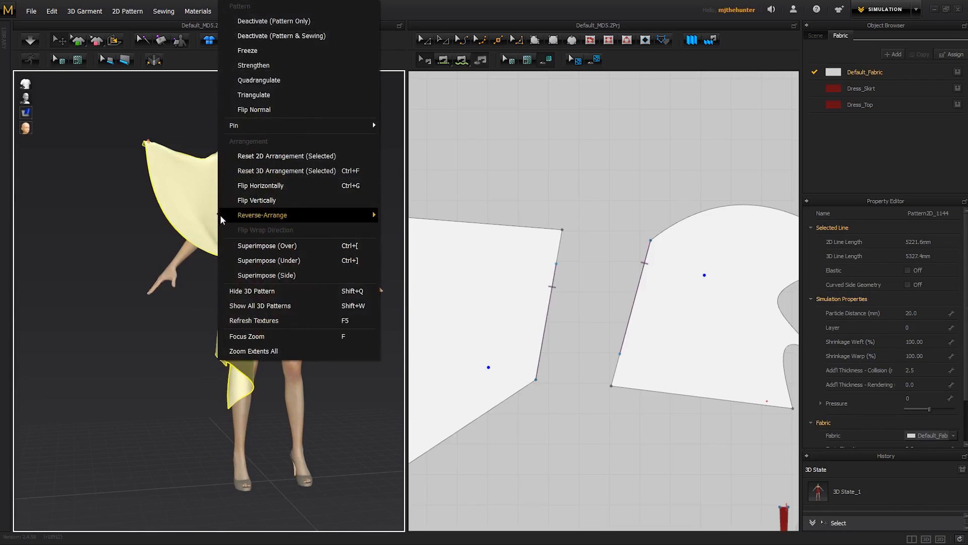
{"action": "mouse_move", "coordinate": [286, 155]}
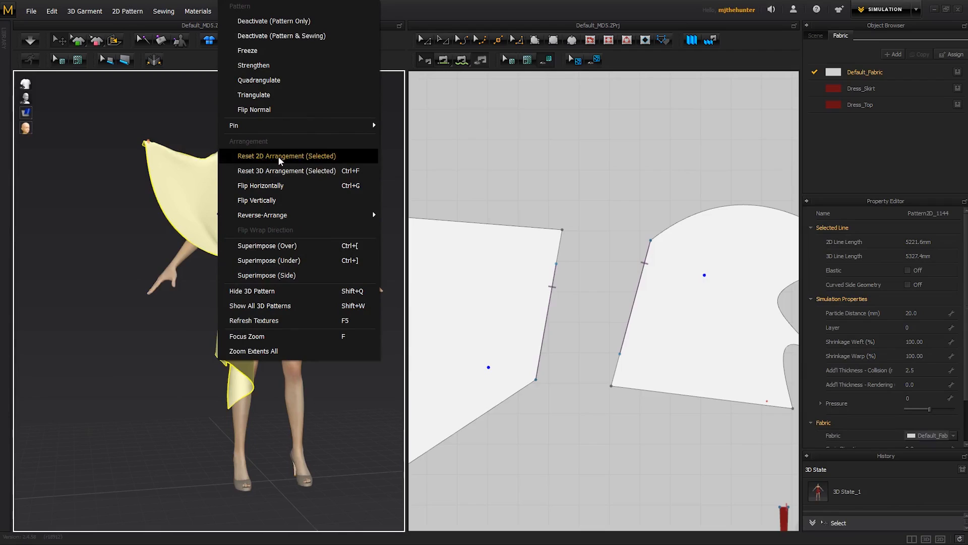
{"action": "mouse_move", "coordinate": [286, 170]}
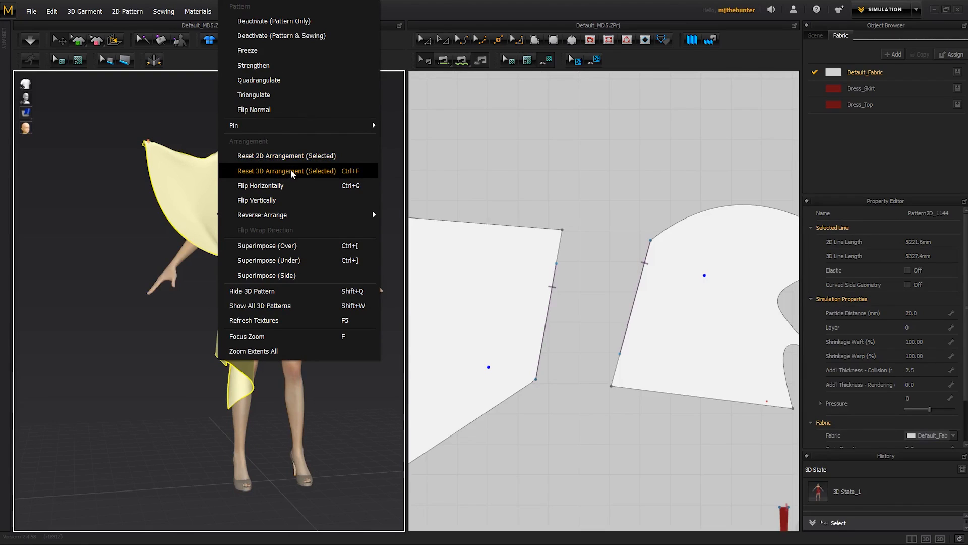
{"action": "left_click", "coordinate": [286, 155]}
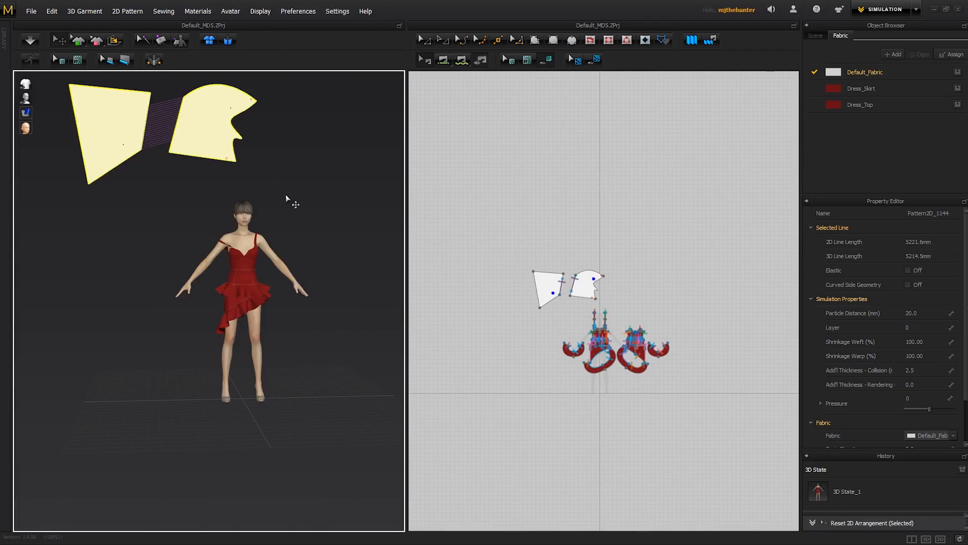
{"action": "right_click", "coordinate": [286, 199]}
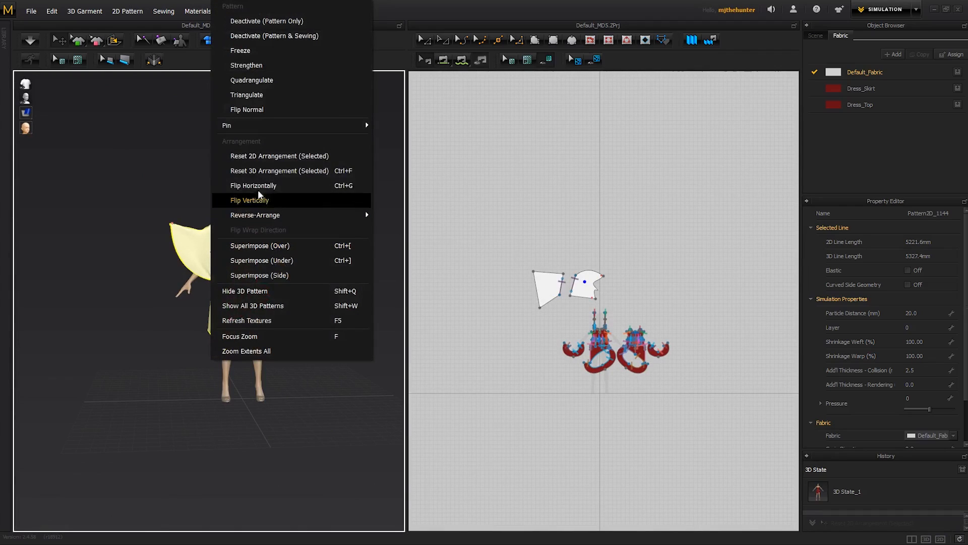
{"action": "left_click", "coordinate": [279, 170]}
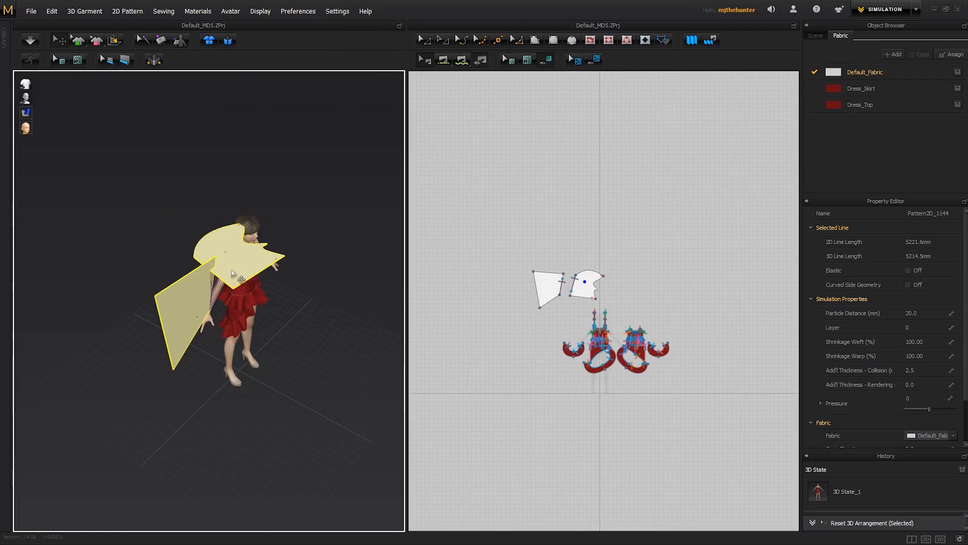
{"action": "mouse_move", "coordinate": [243, 256]}
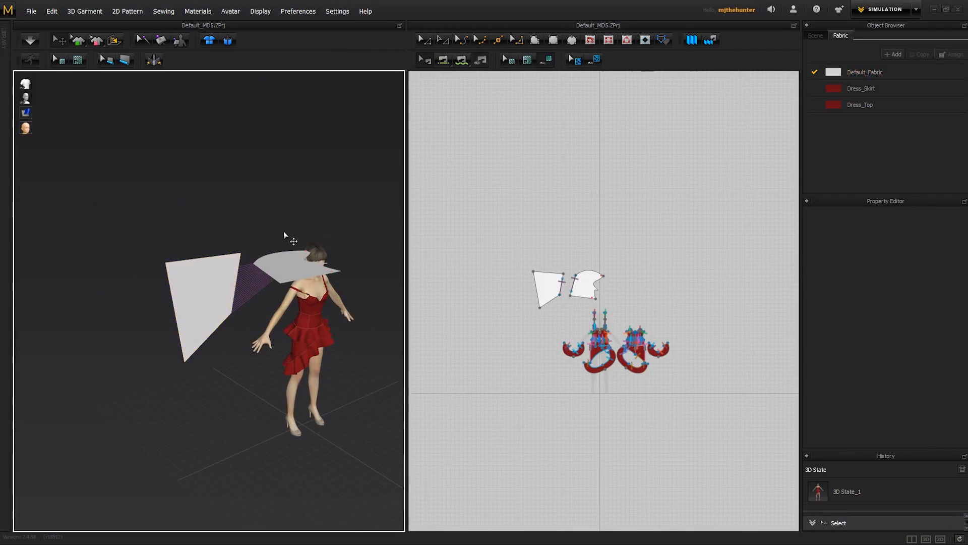
{"action": "left_click", "coordinate": [29, 40]}
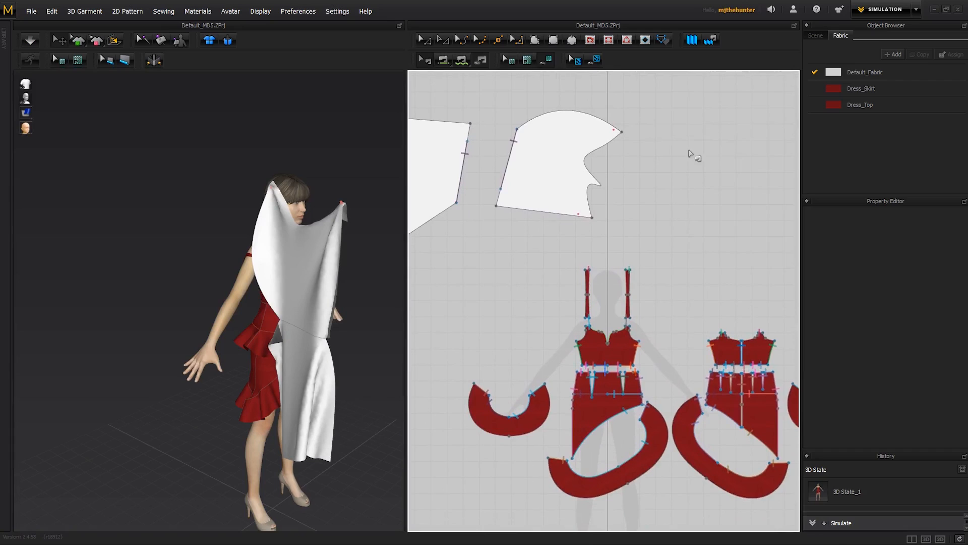
{"action": "mouse_move", "coordinate": [739, 97]}
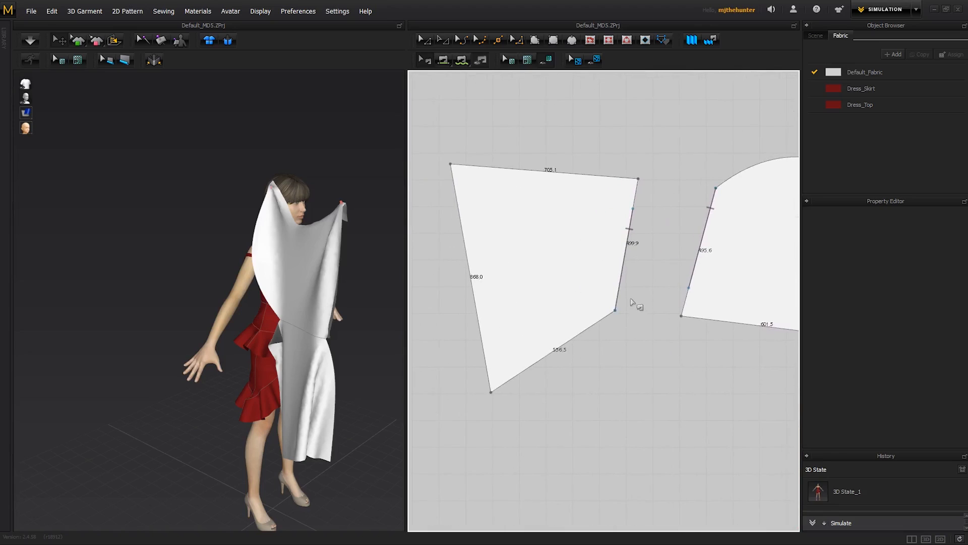
{"action": "mouse_move", "coordinate": [636, 308]}
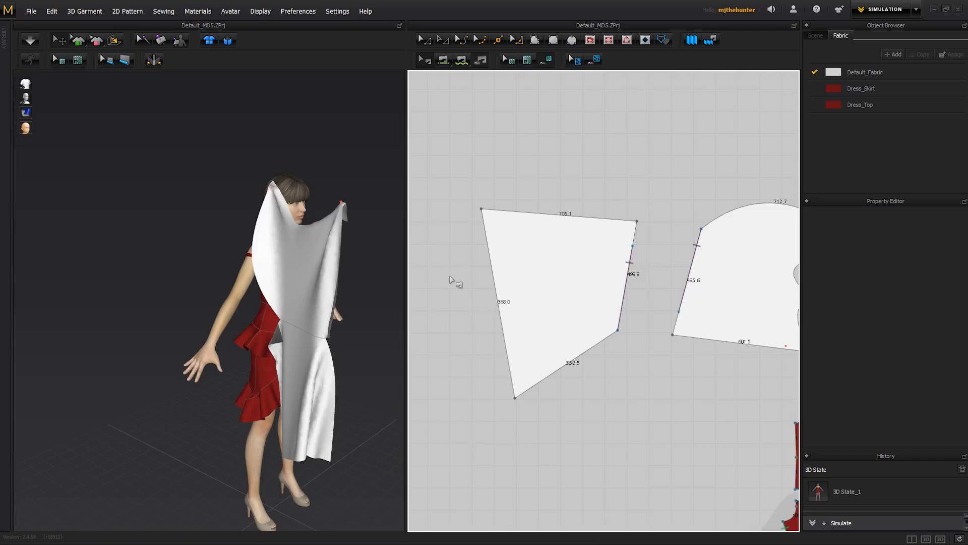
{"action": "mouse_move", "coordinate": [458, 270]}
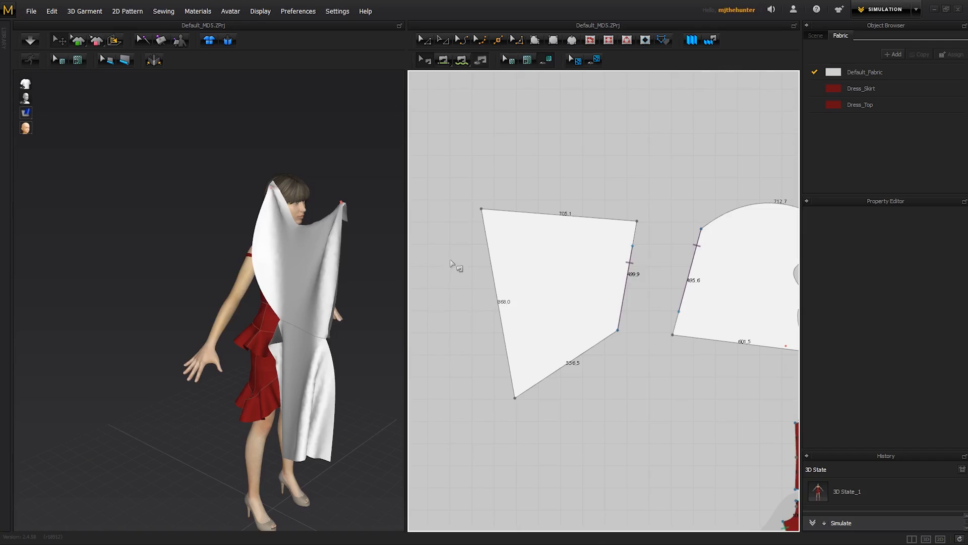
{"action": "mouse_move", "coordinate": [602, 279]}
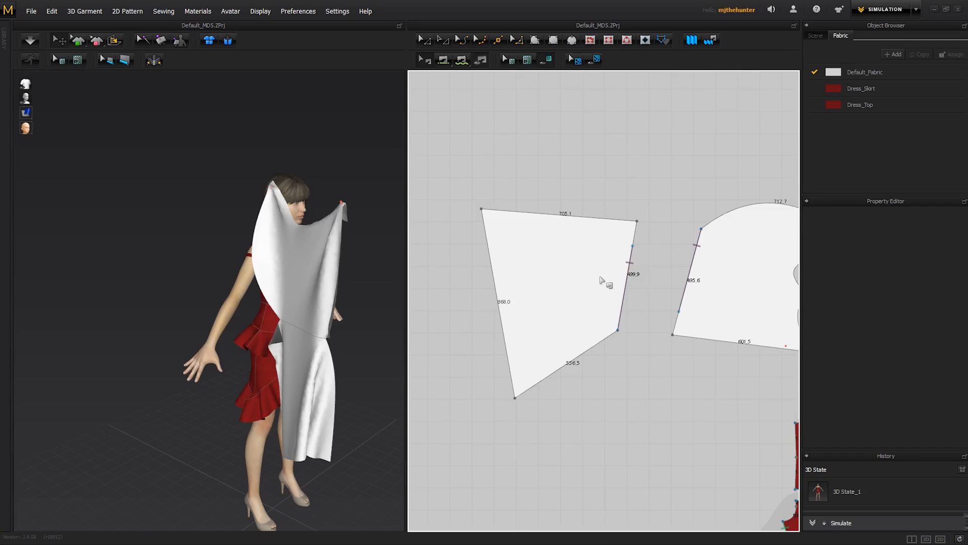
{"action": "mouse_move", "coordinate": [580, 278]}
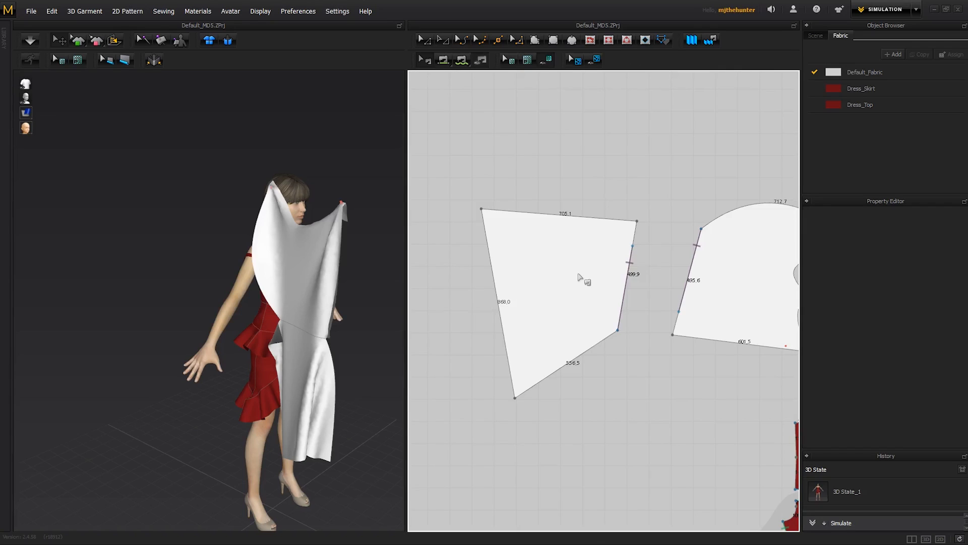